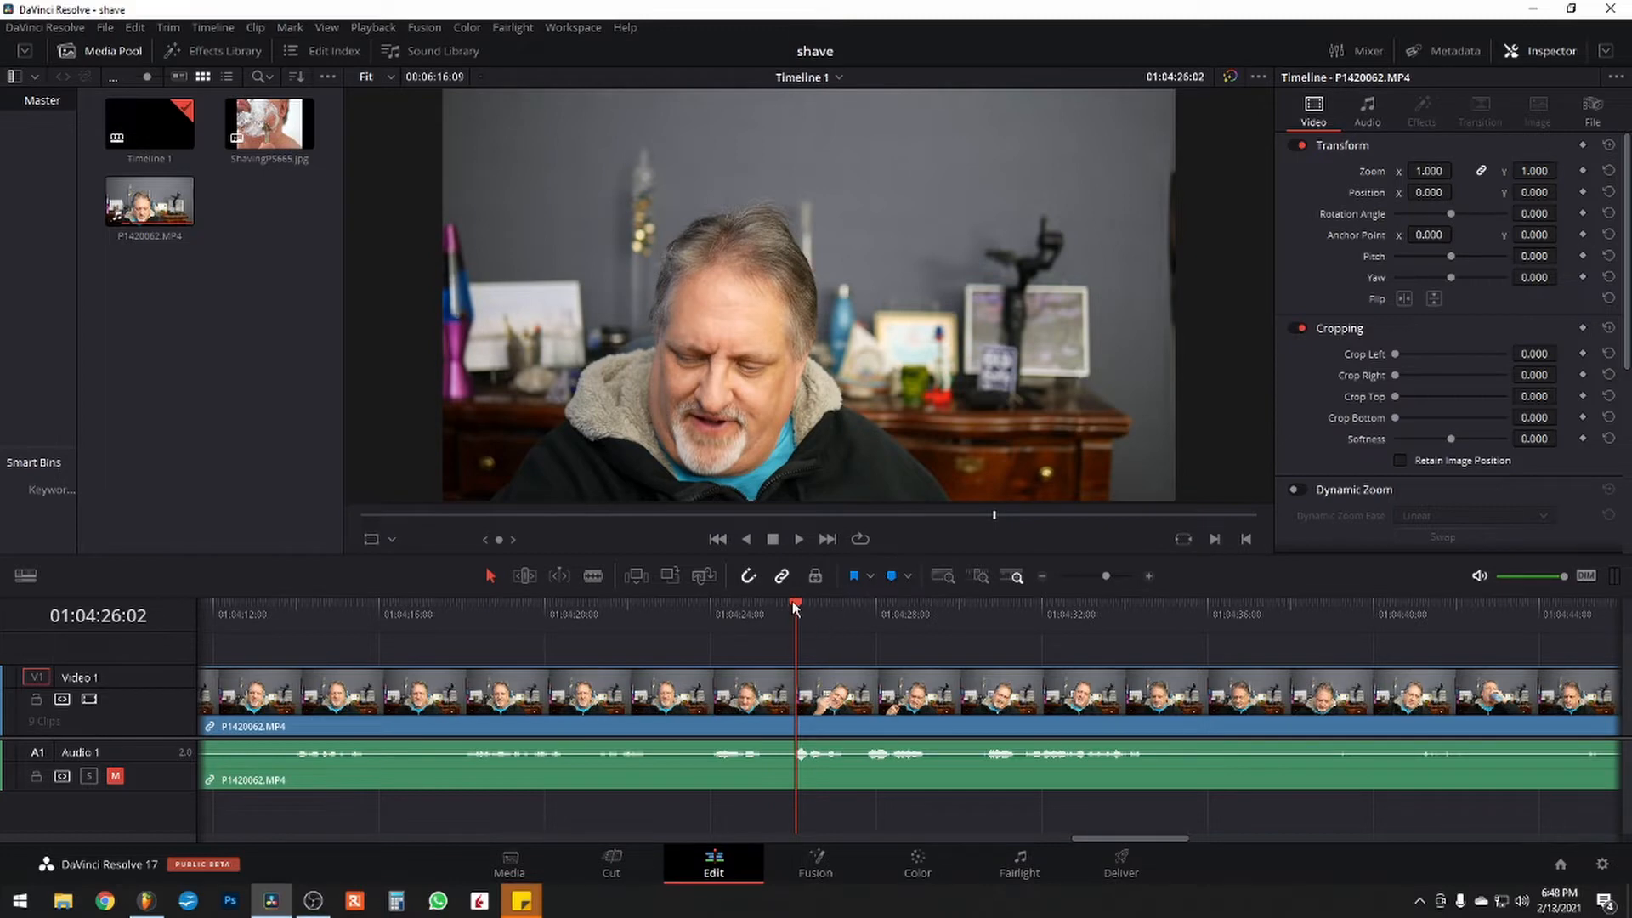
Keyframe Zoom at 1.000 before the razor appears, then push in to 1.510 as it is held up.
left_click(892, 607)
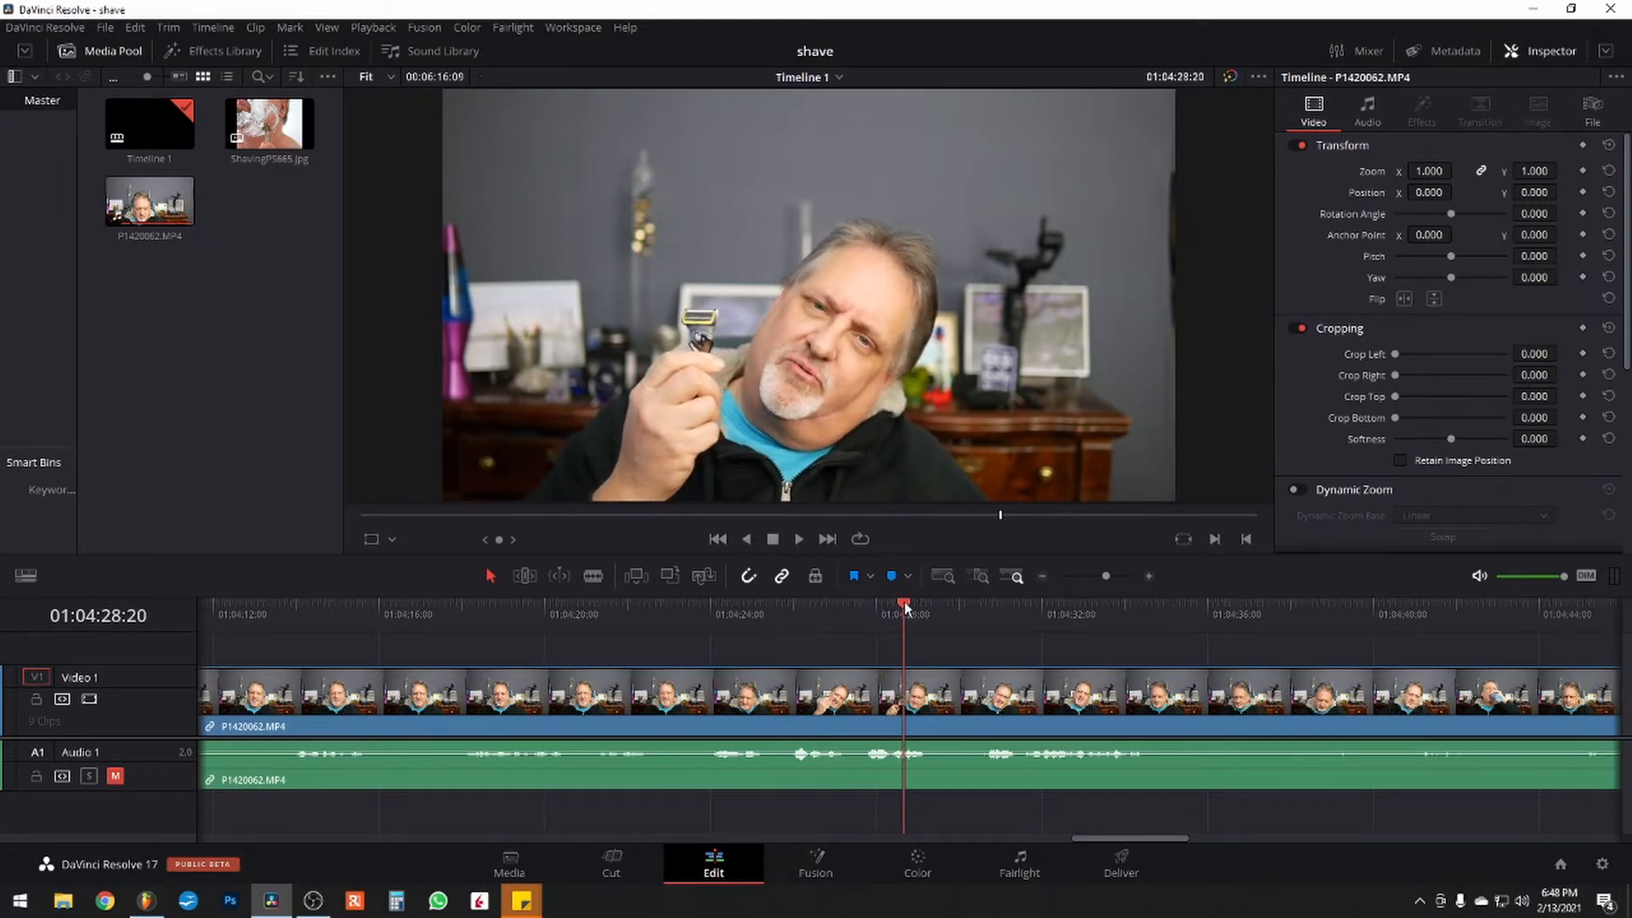
left_click(936, 605)
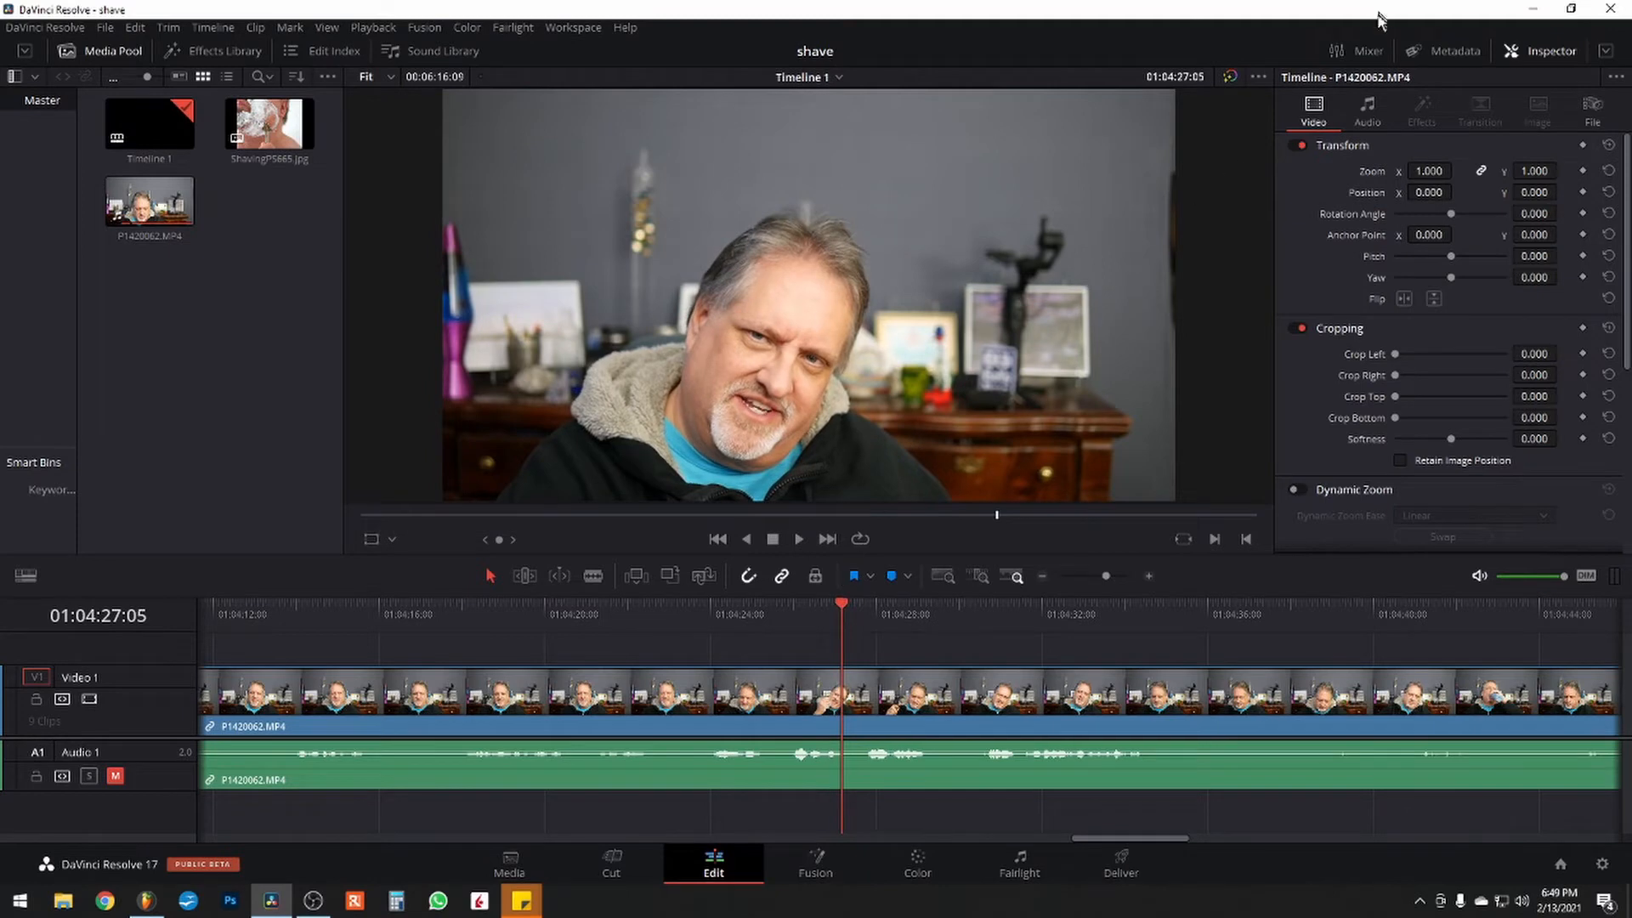
mouse_move(1374, 182)
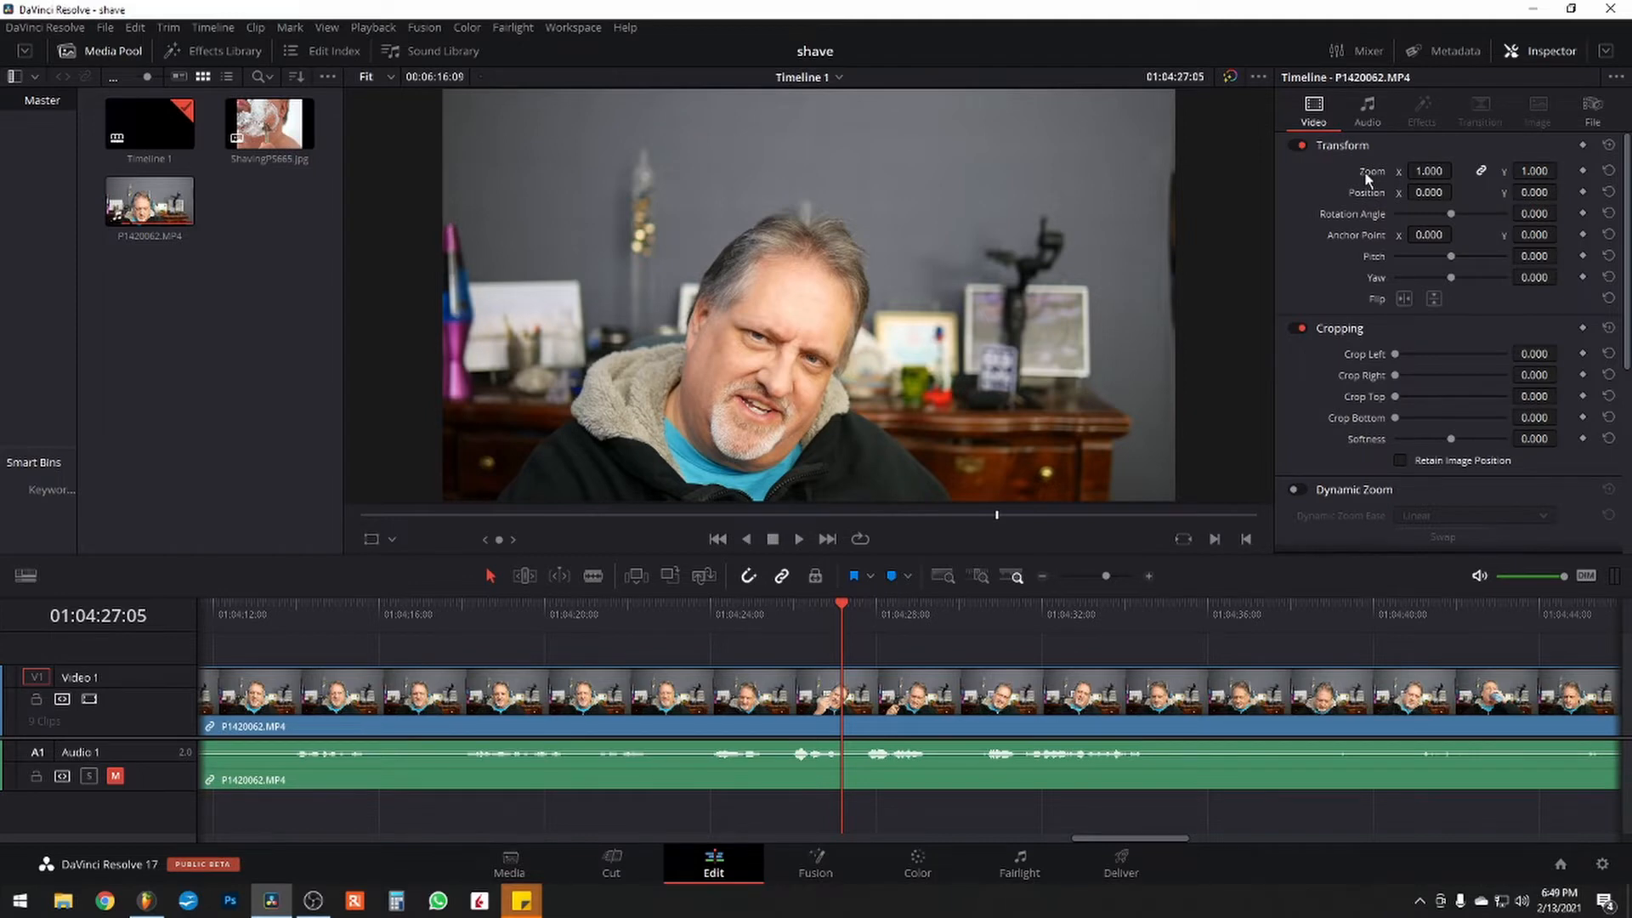
mouse_move(1014, 440)
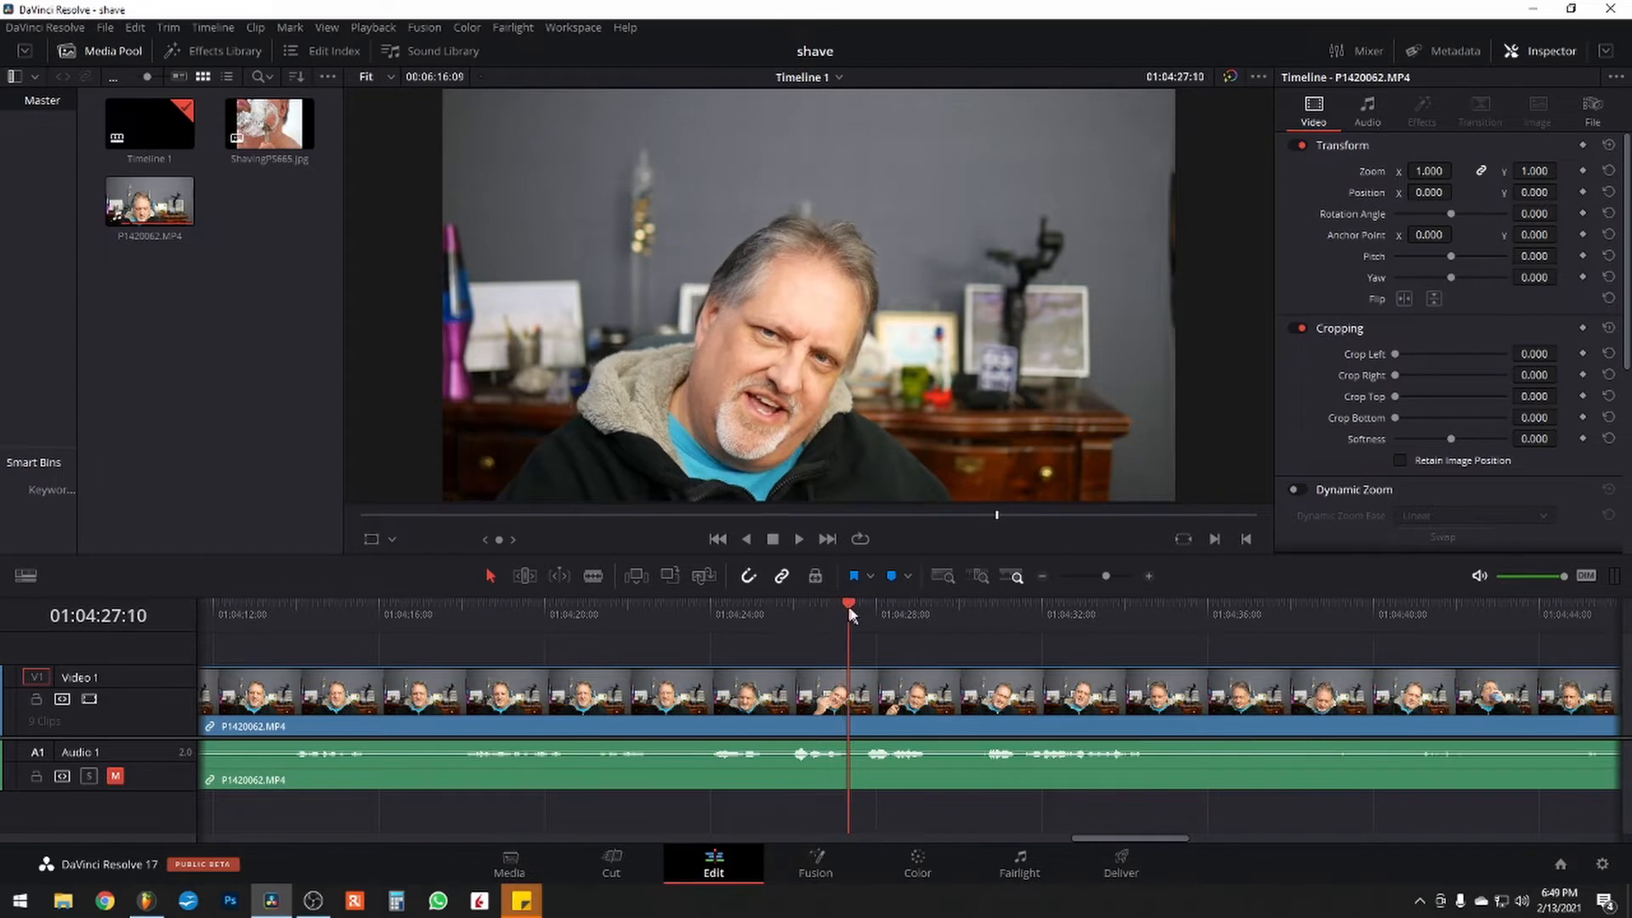
left_click(887, 603)
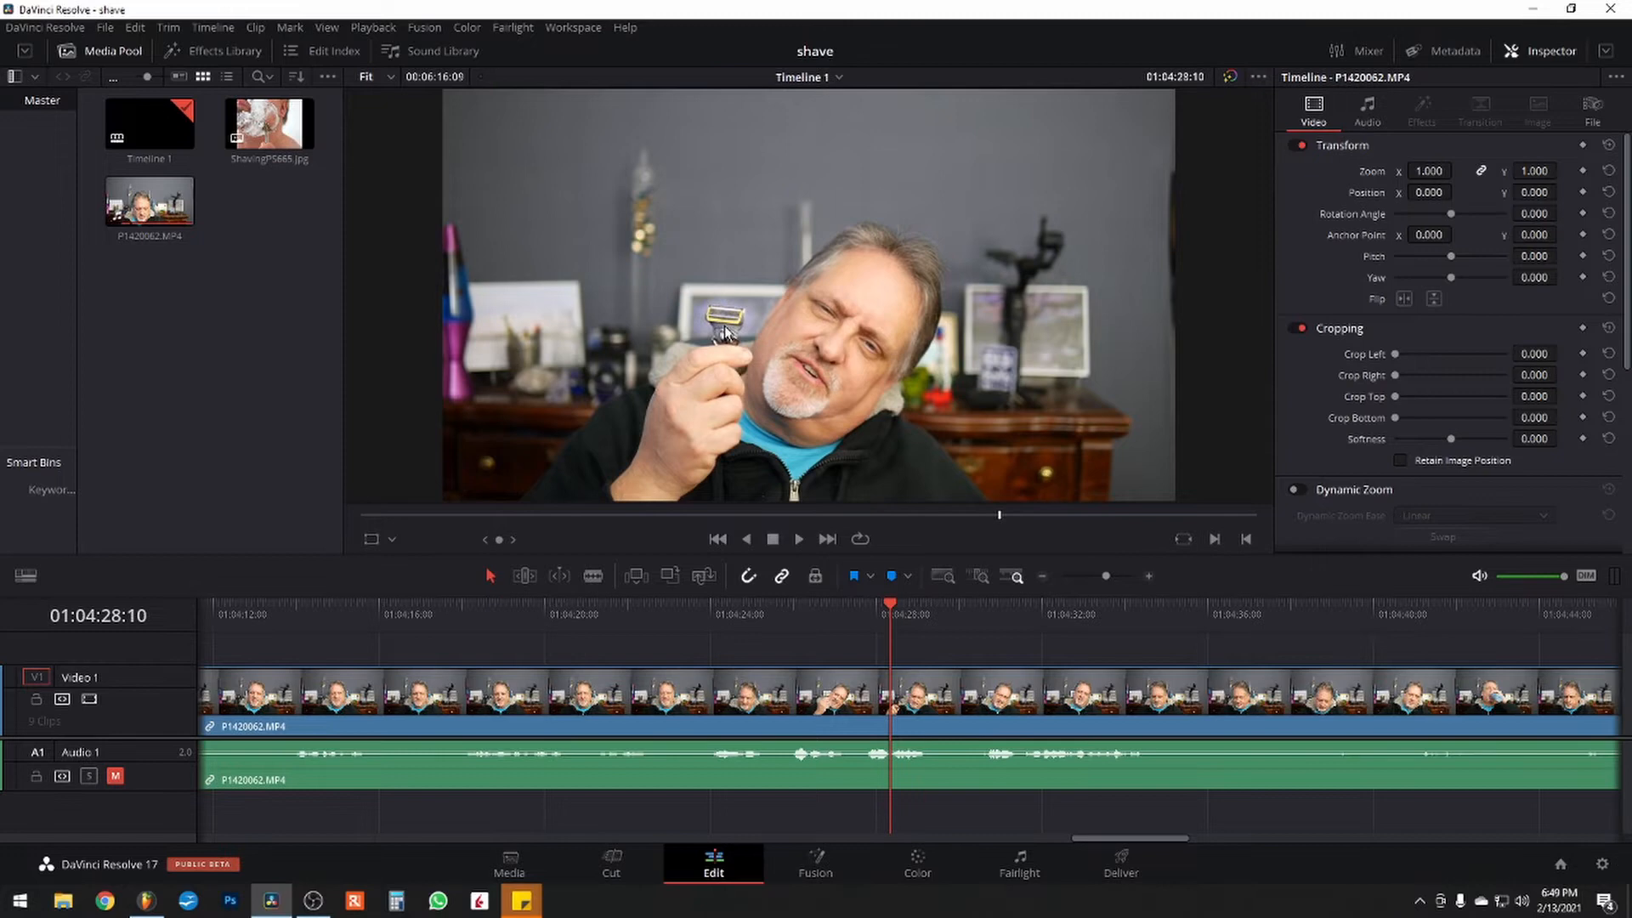
mouse_move(979, 588)
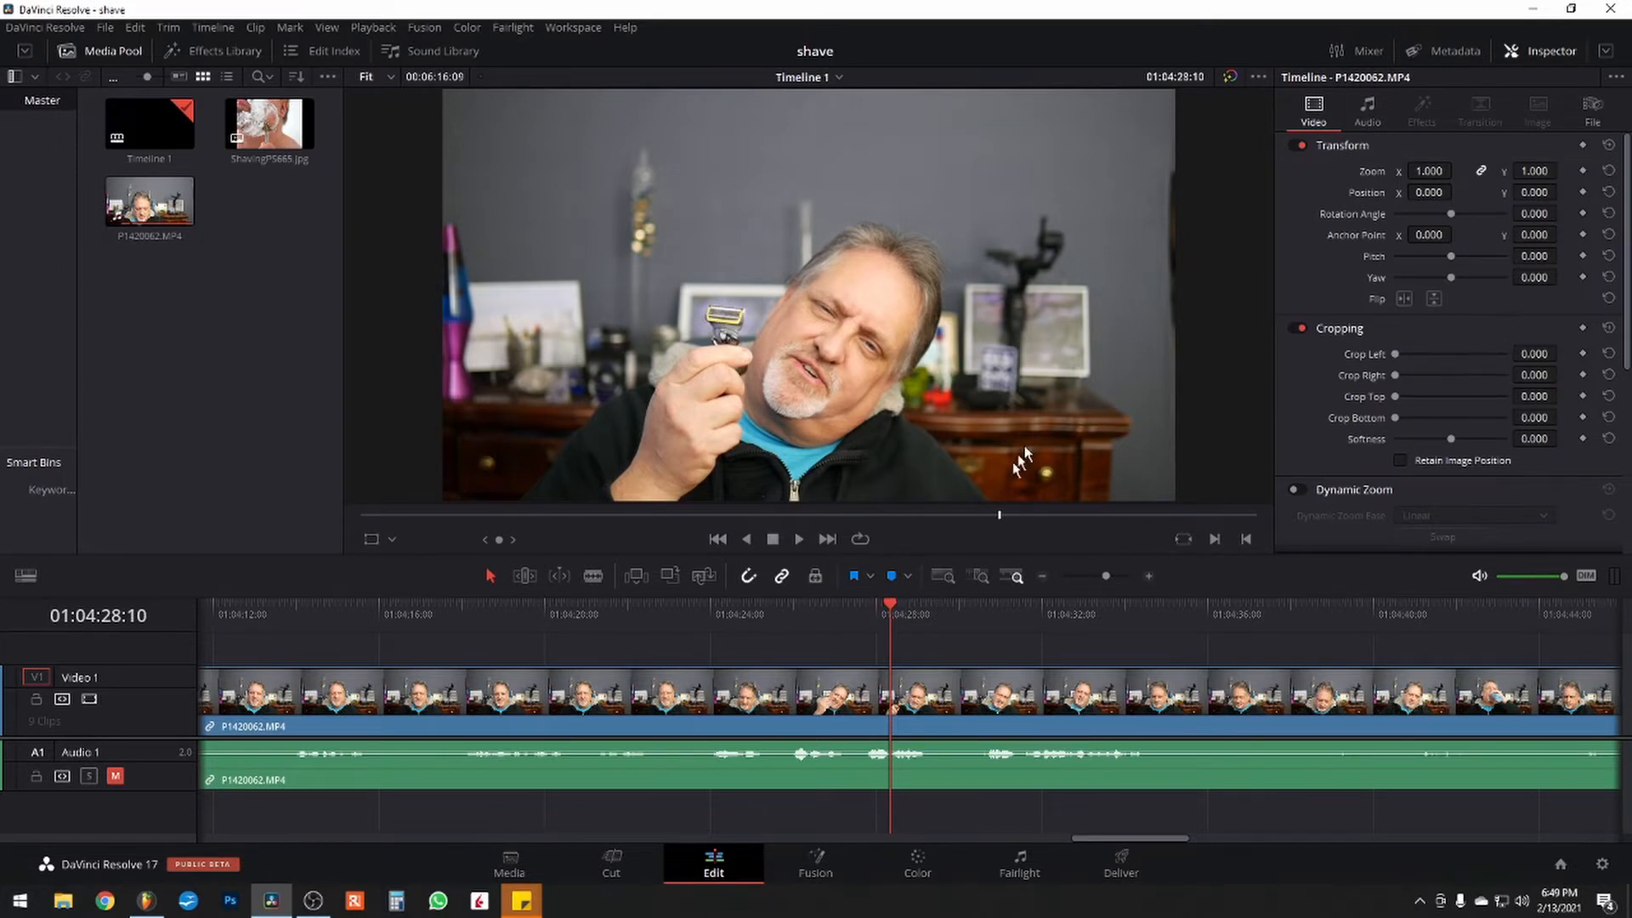
mouse_move(1399, 181)
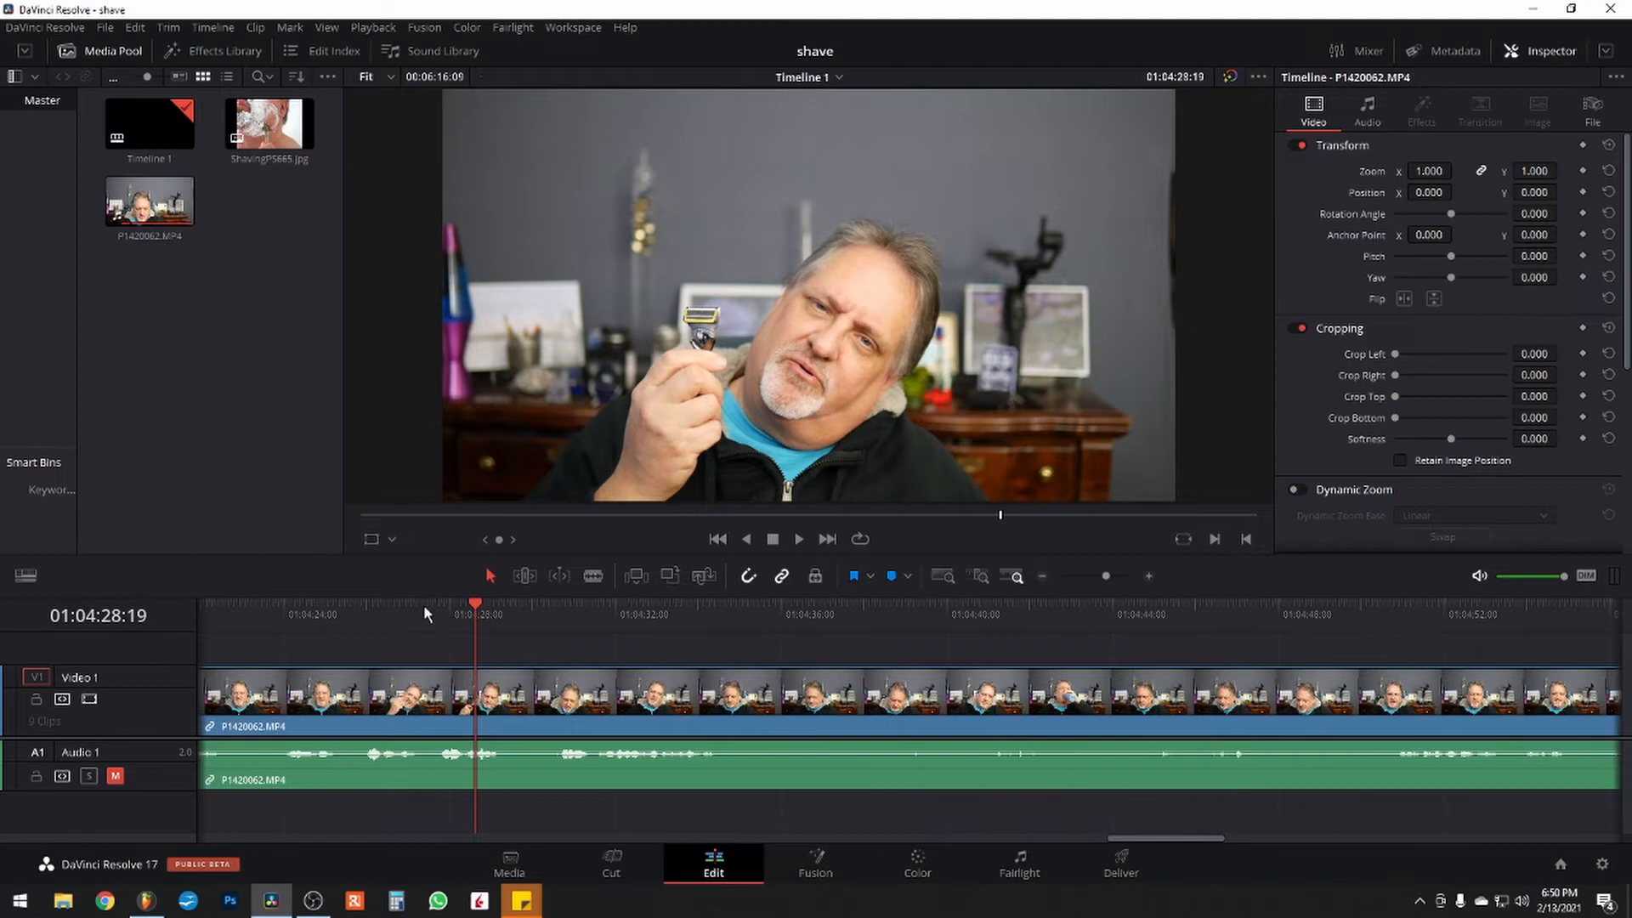
mouse_move(425, 611)
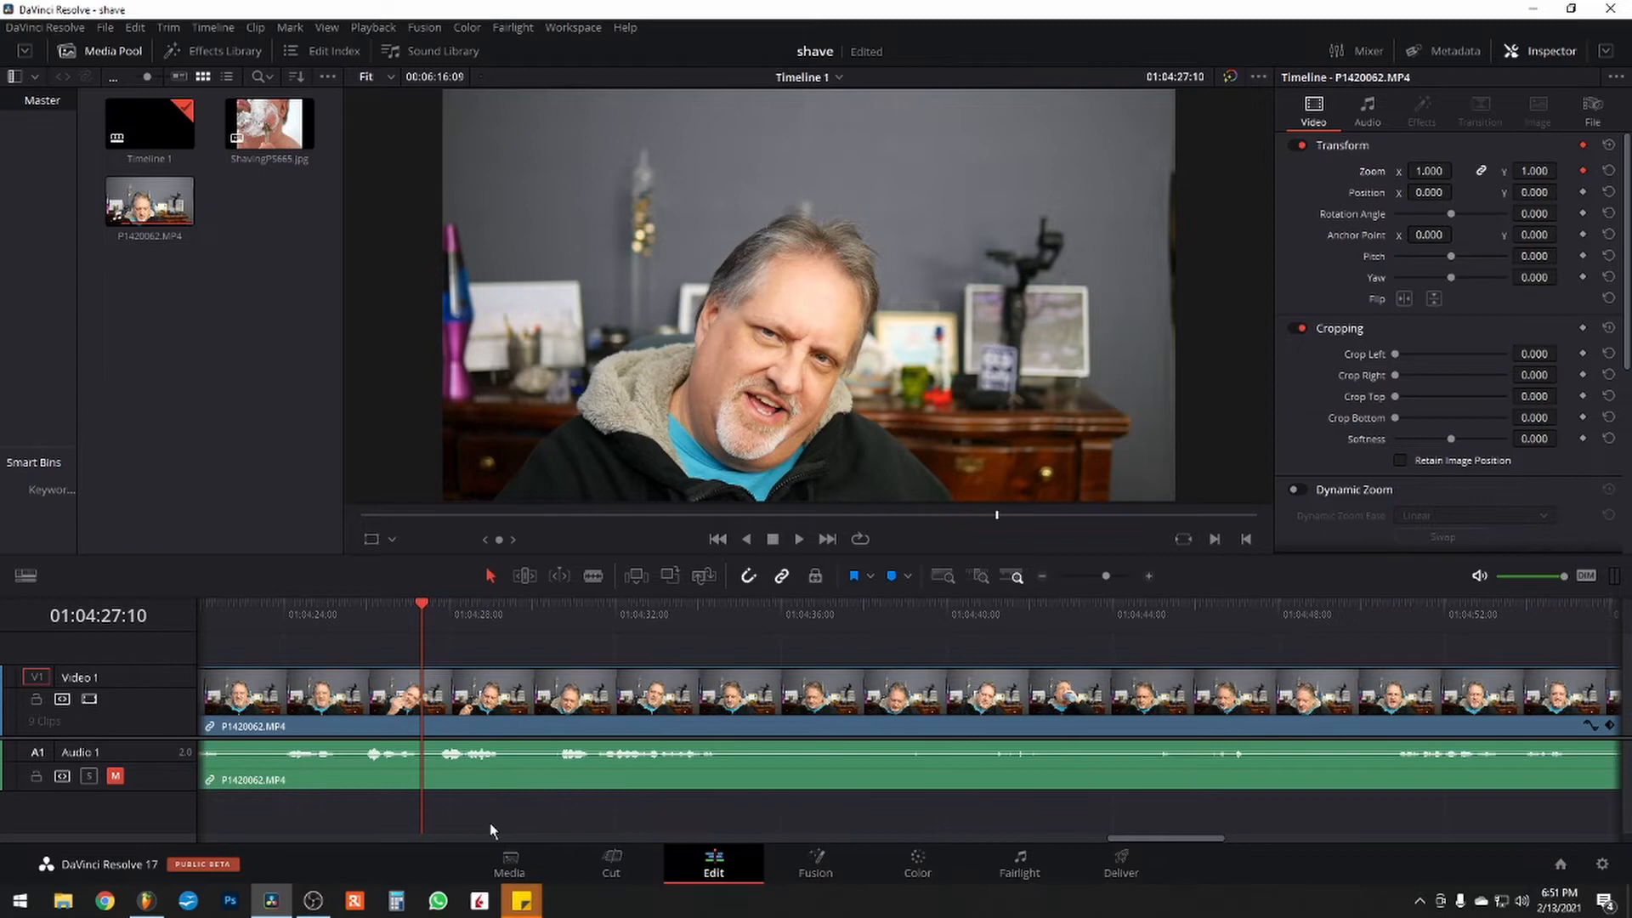
mouse_move(442, 702)
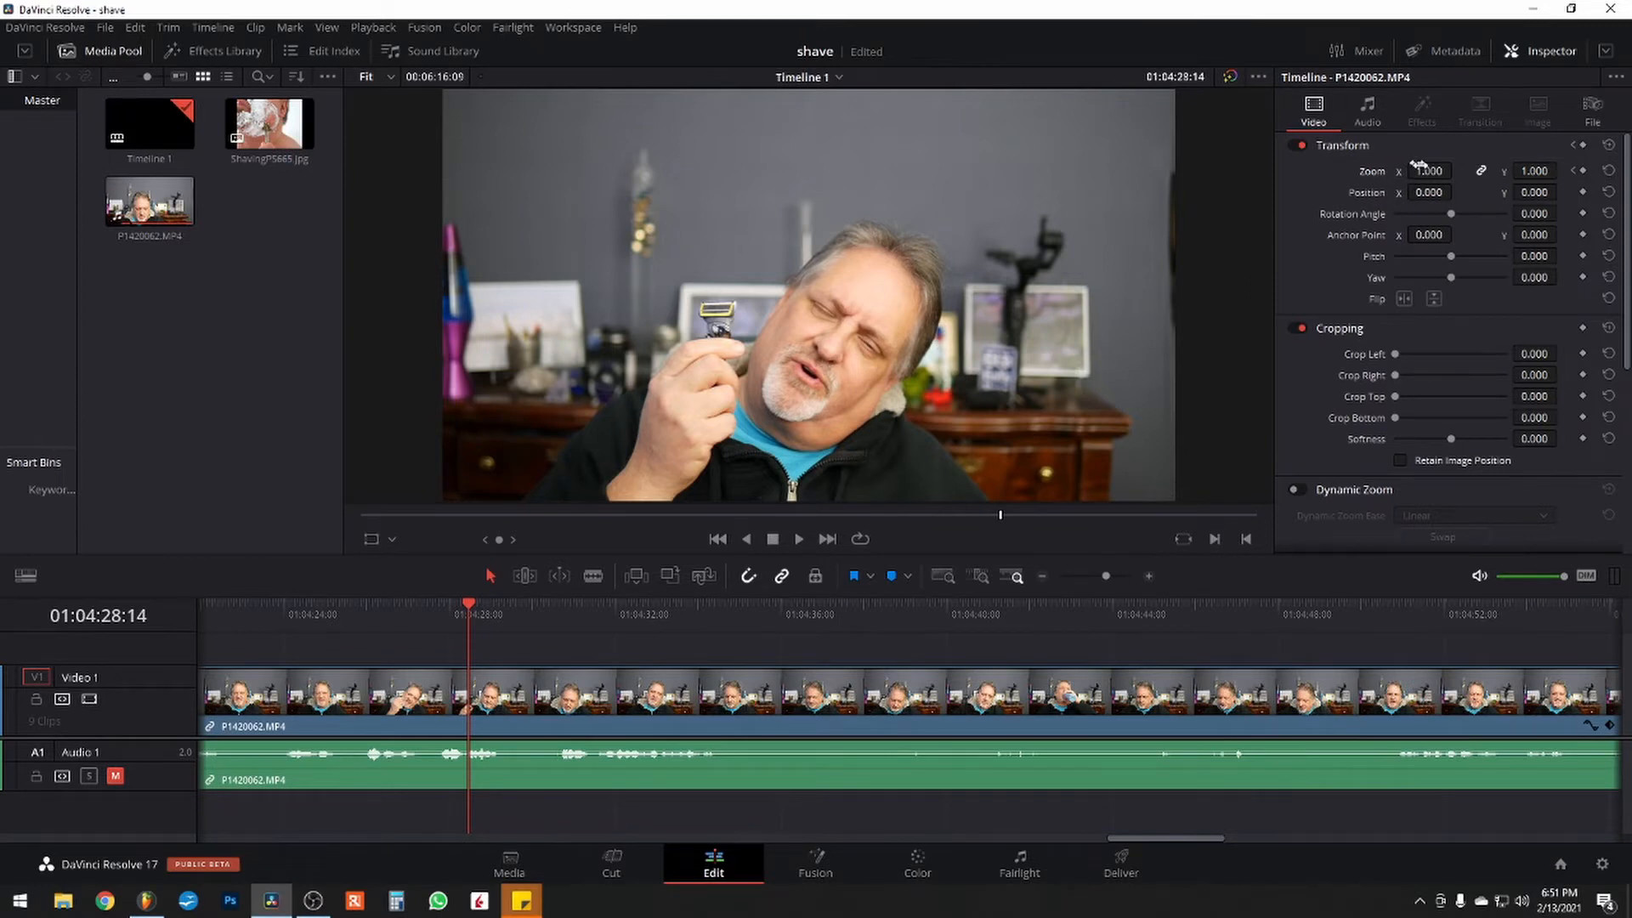
left_click(1427, 170)
type("1.510")
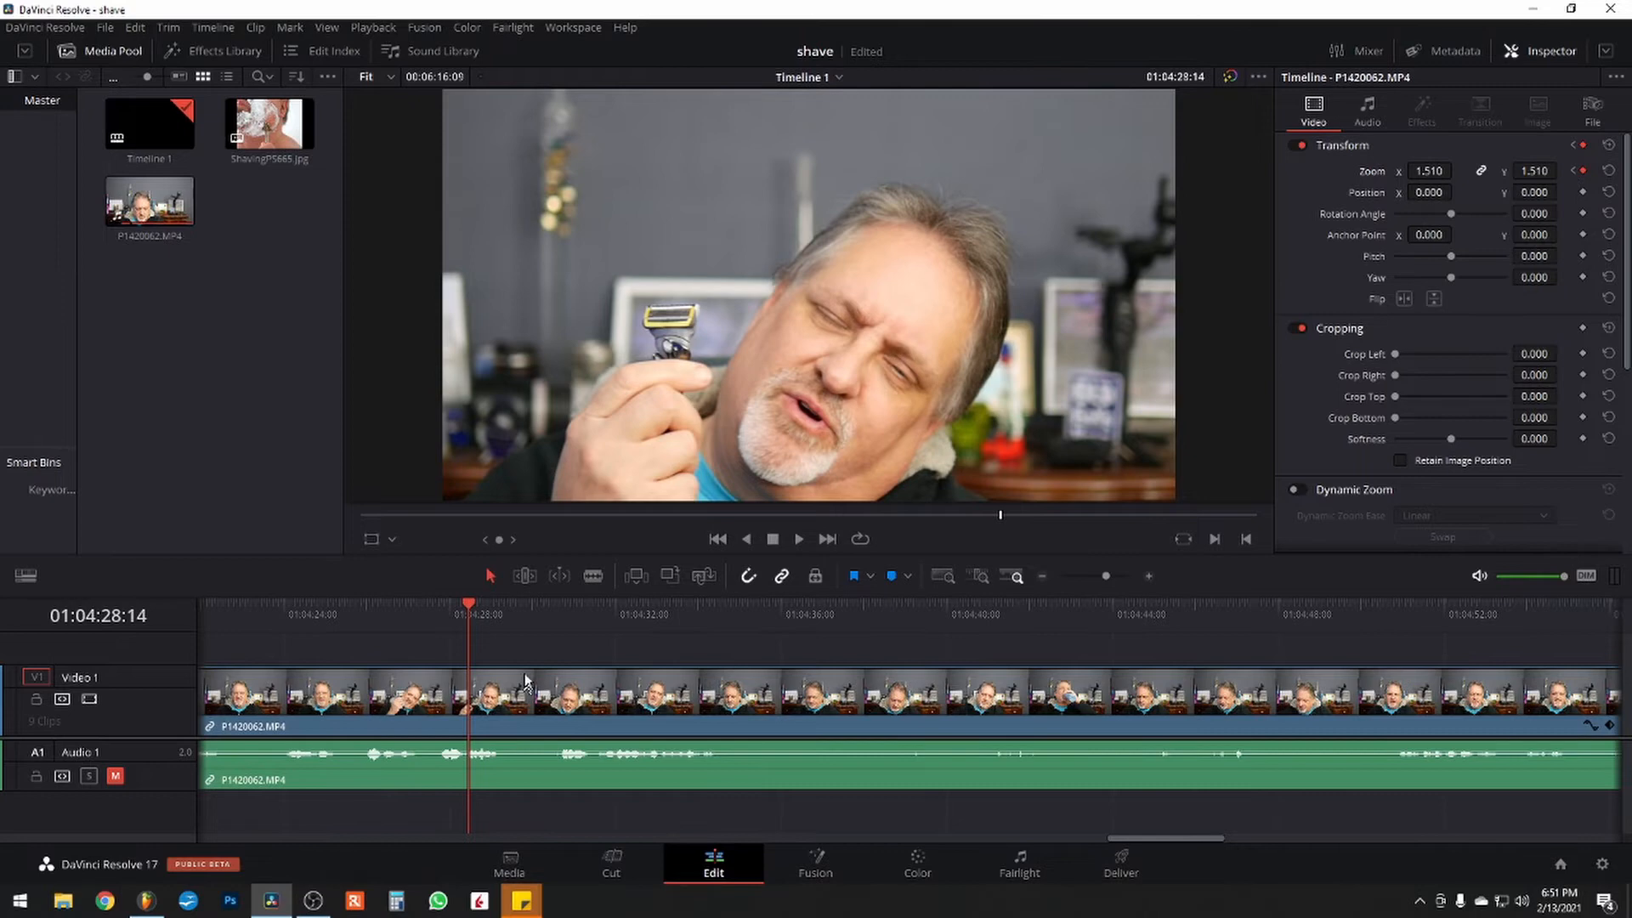
mouse_move(456, 638)
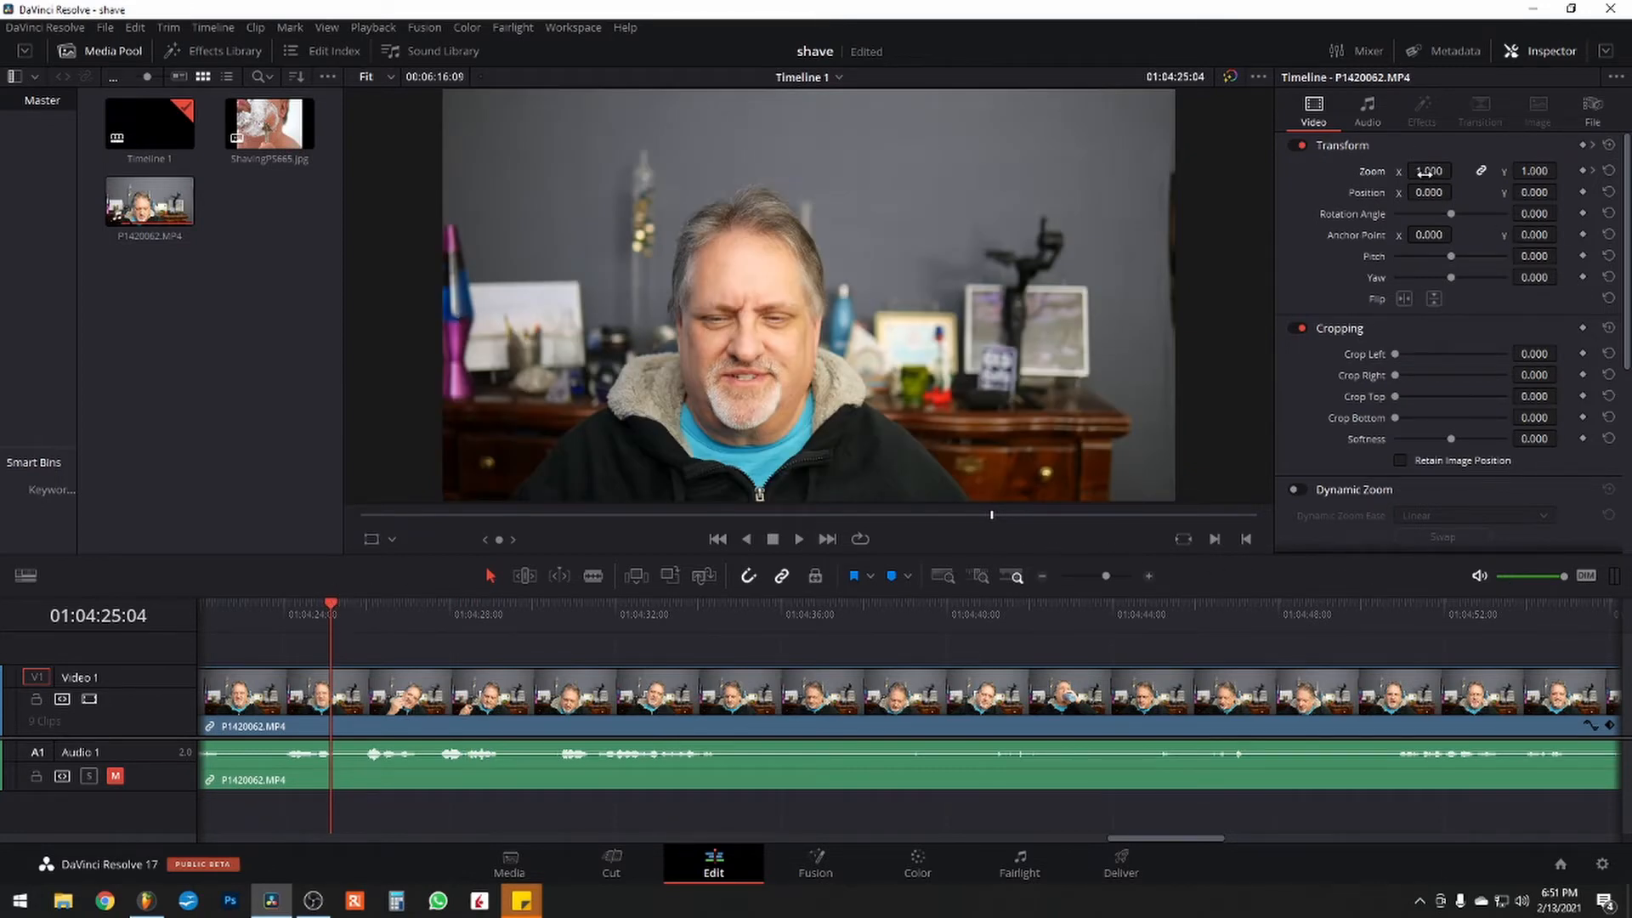
left_click(797, 539)
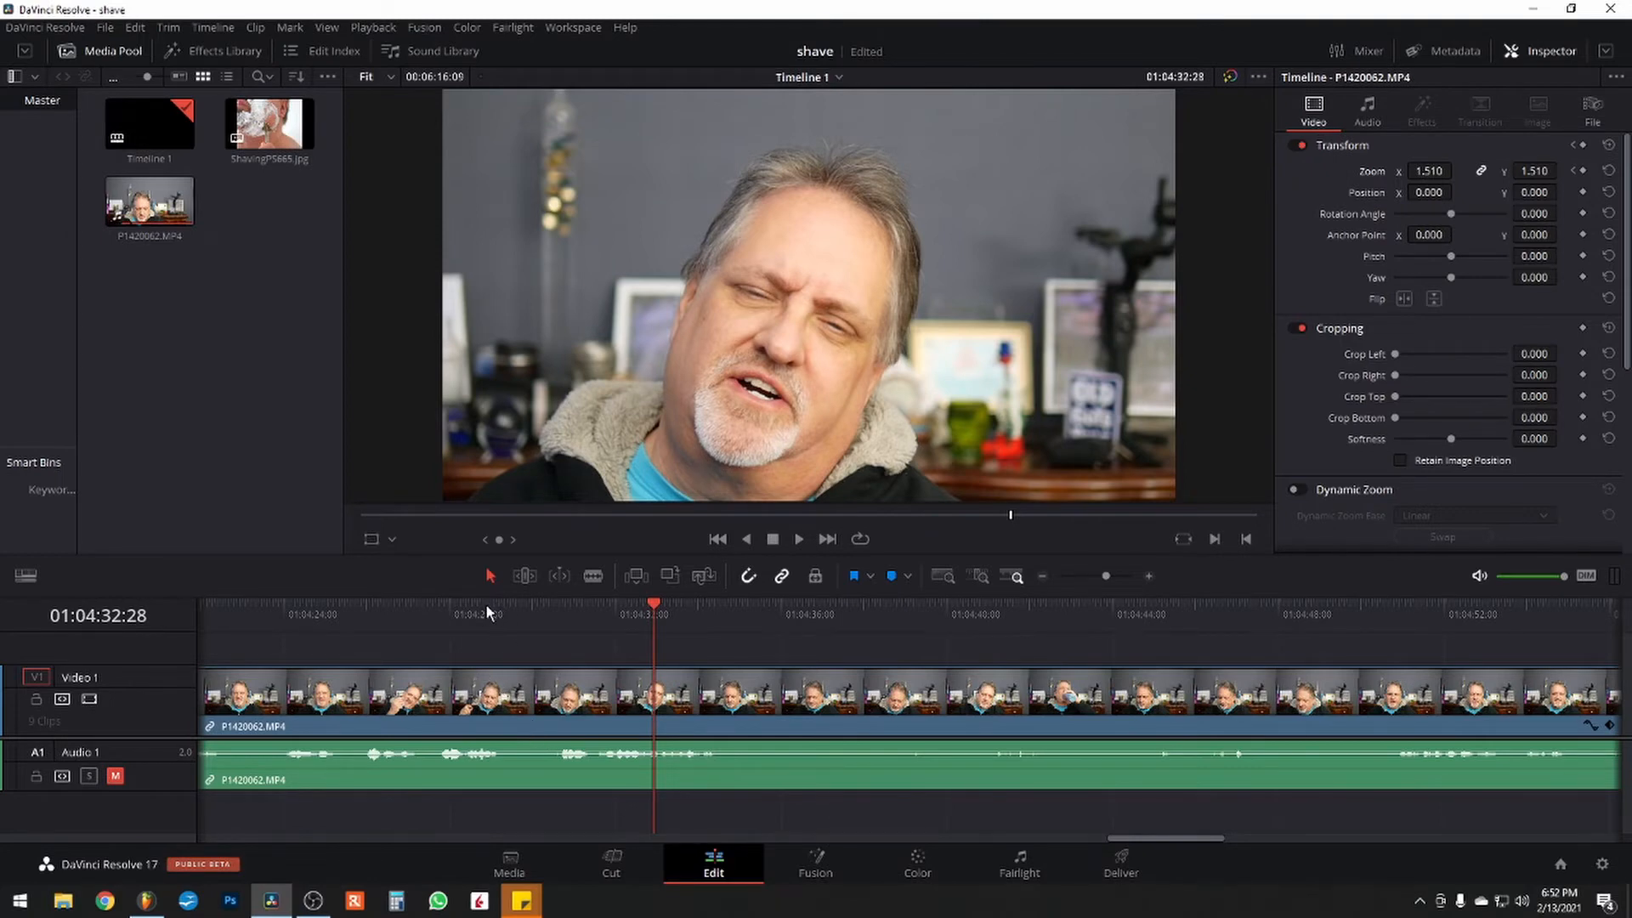
mouse_move(522, 678)
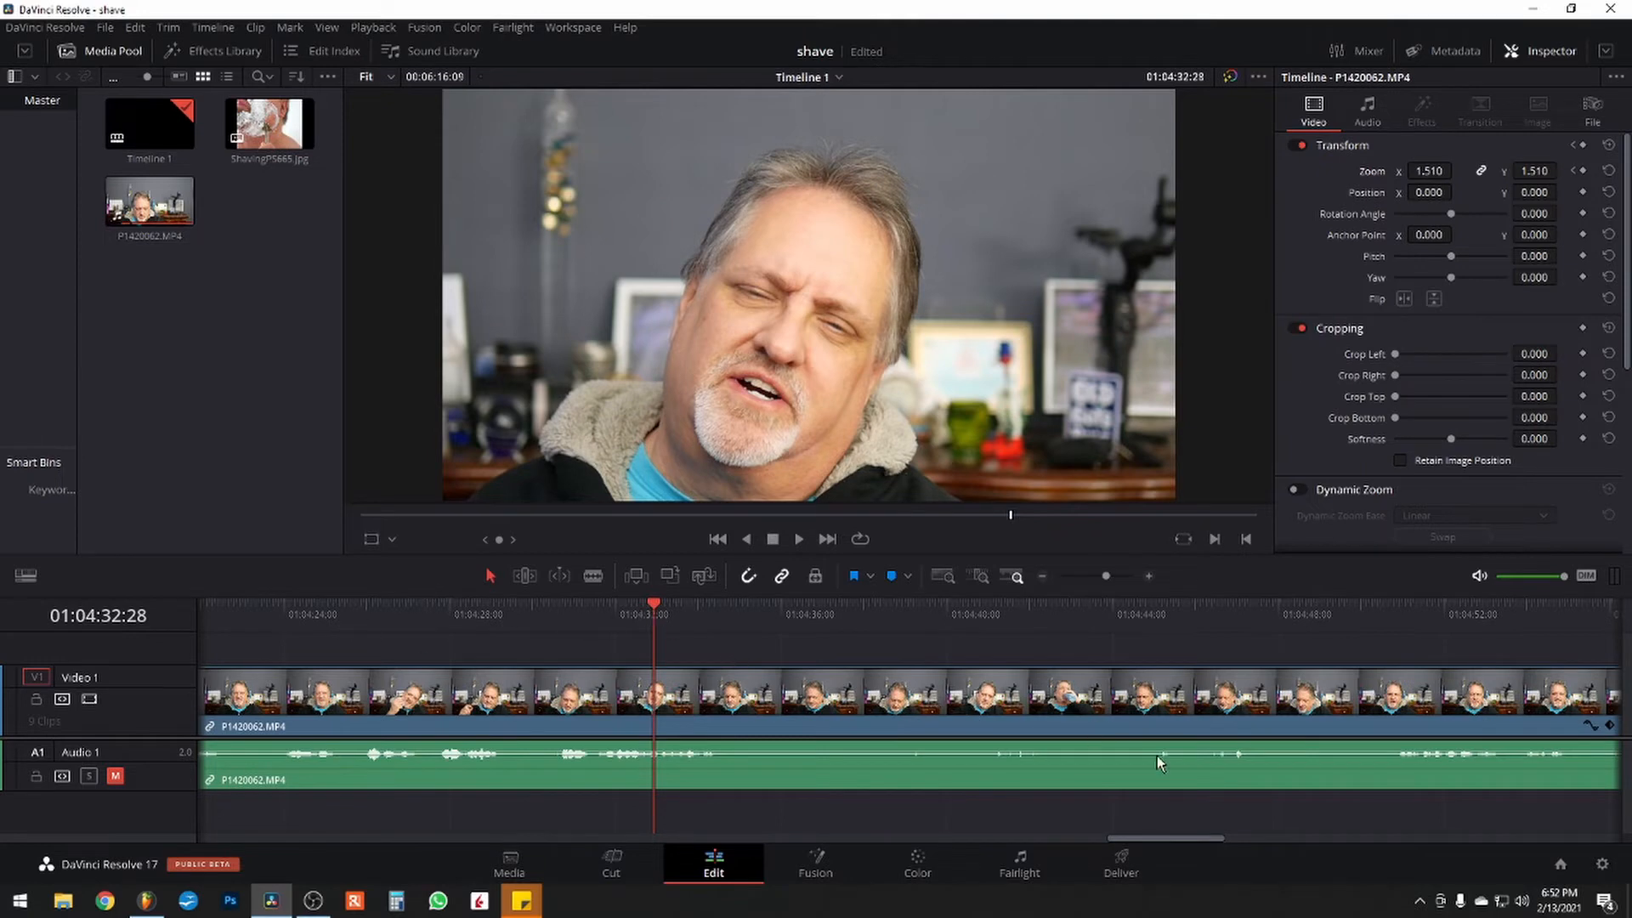
mouse_move(986, 632)
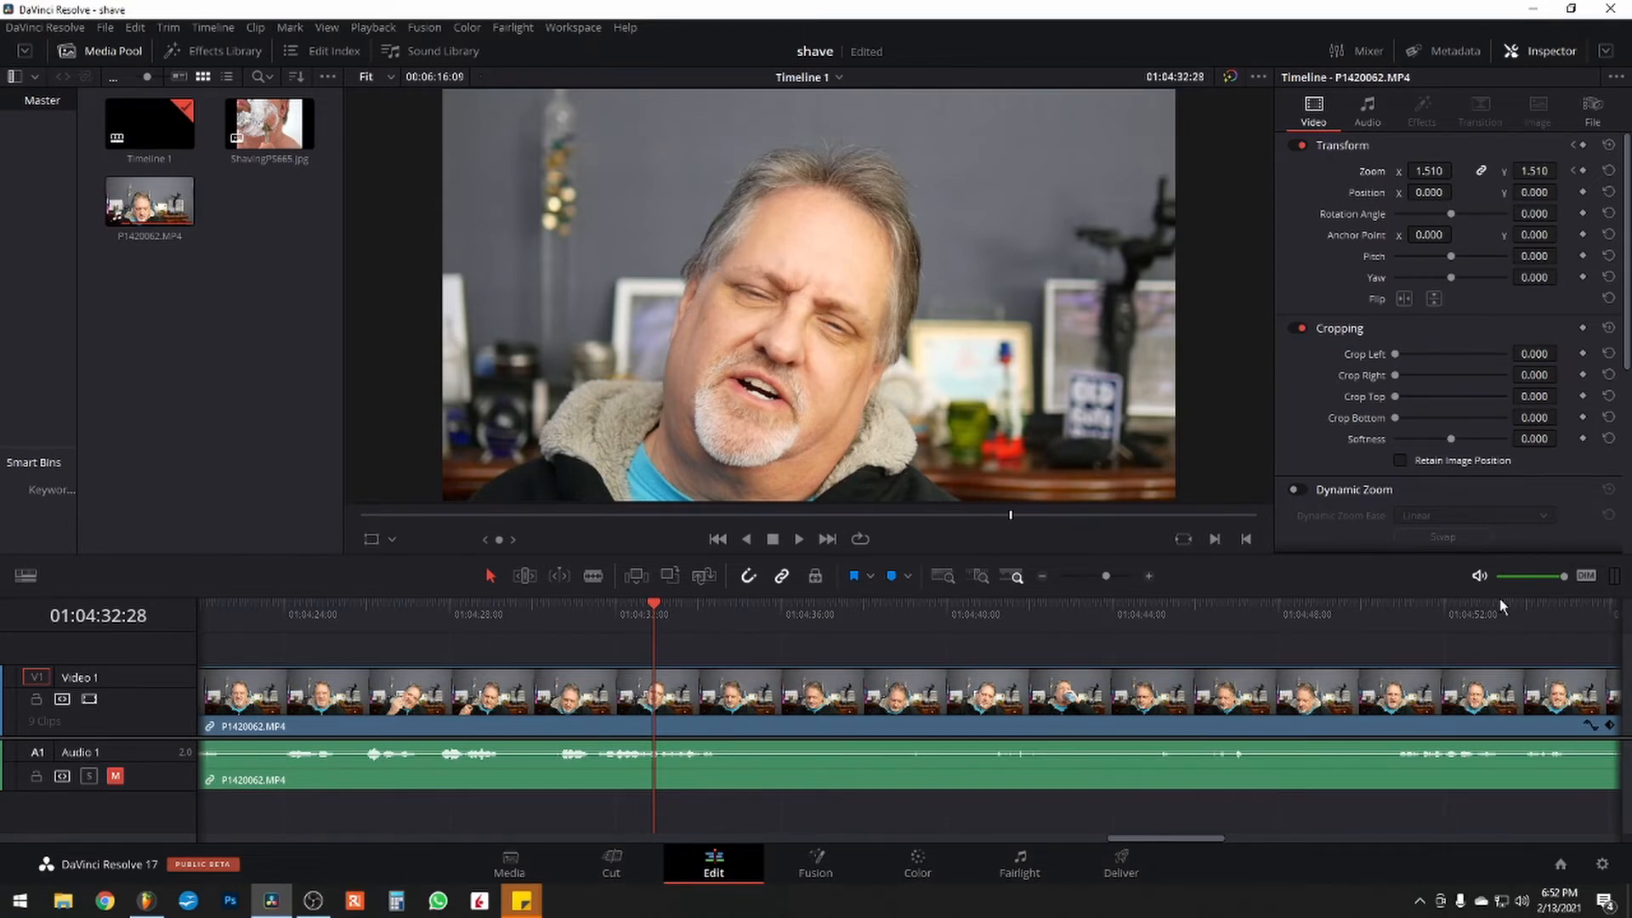
mouse_move(1611, 735)
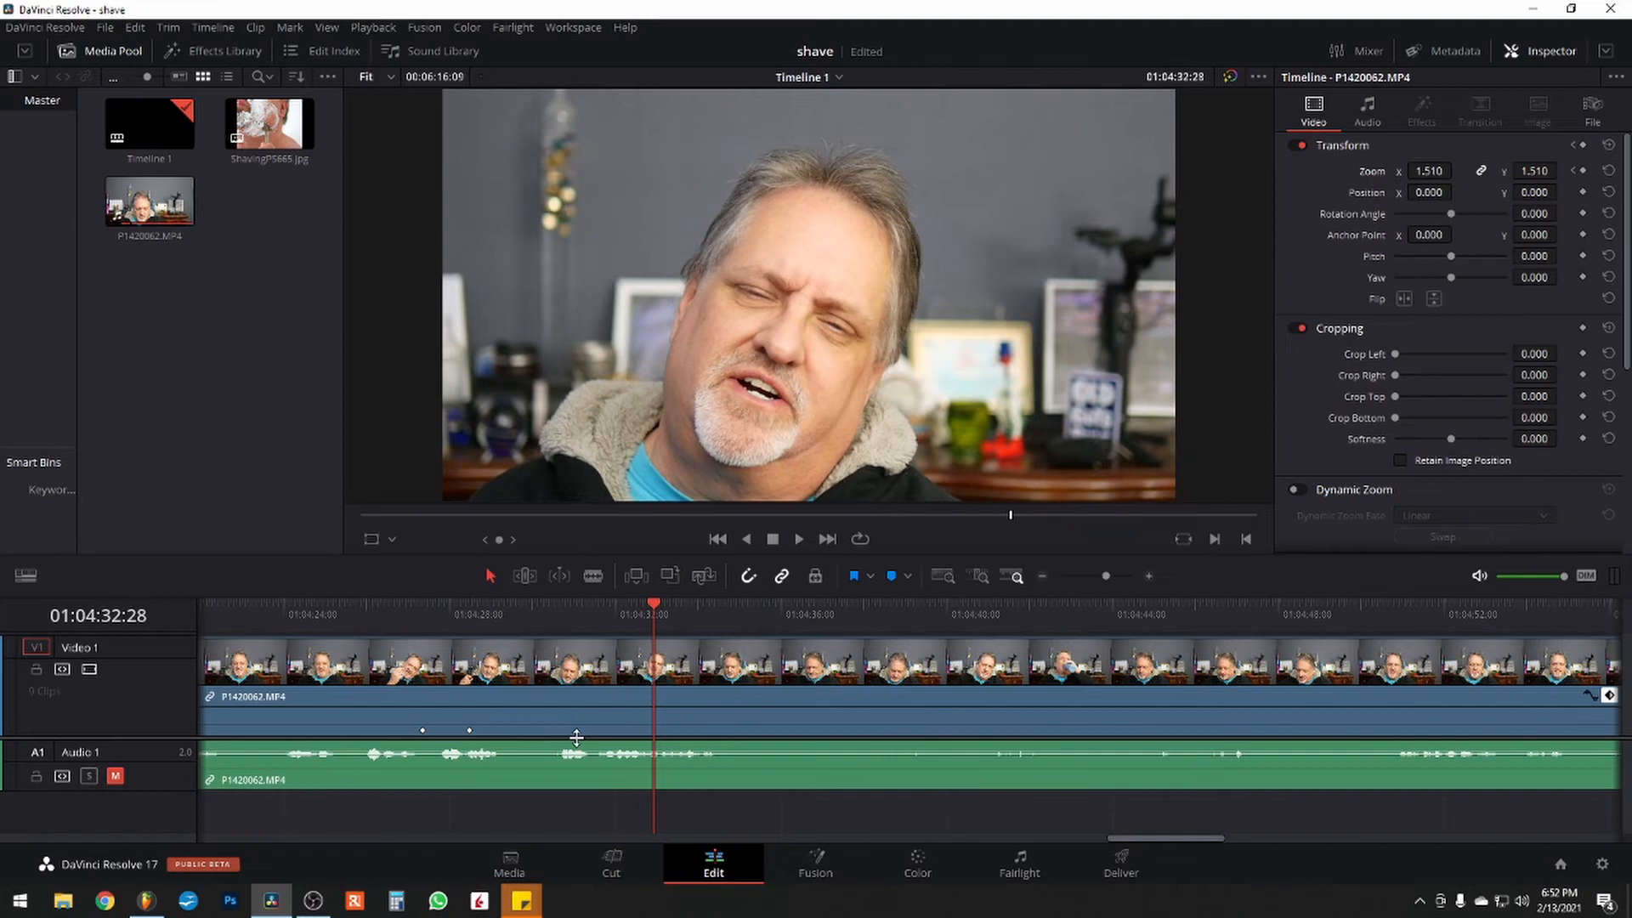
mouse_move(411, 614)
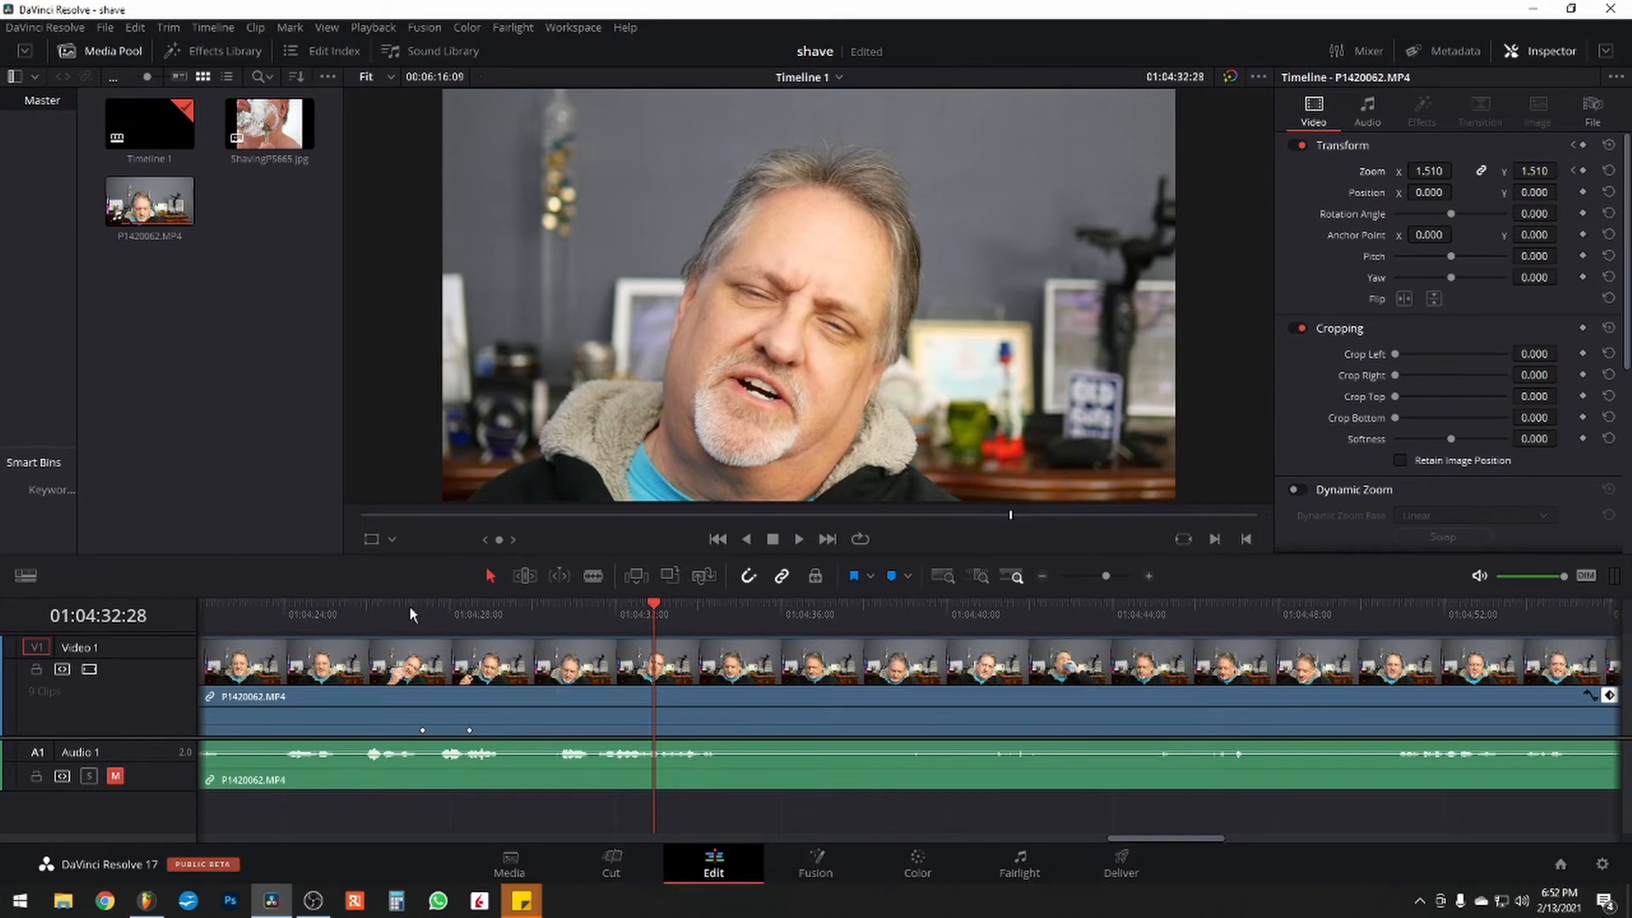
Expand the video clip's keyframe track so the zoom keyframes show beneath it.
left_click(386, 607)
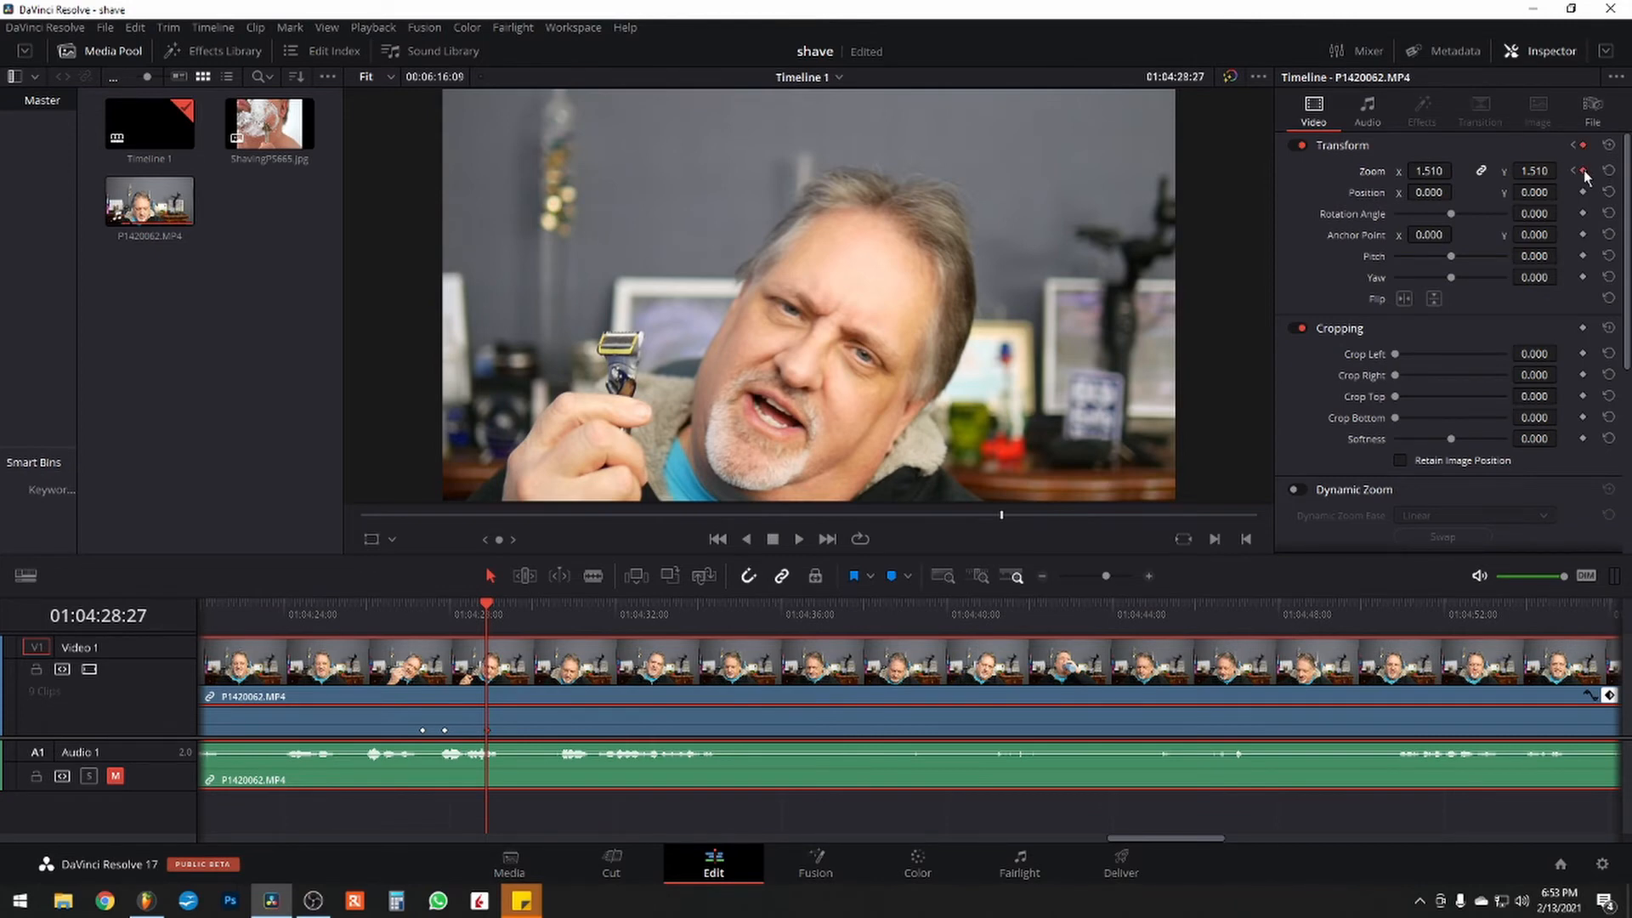
mouse_move(1392, 396)
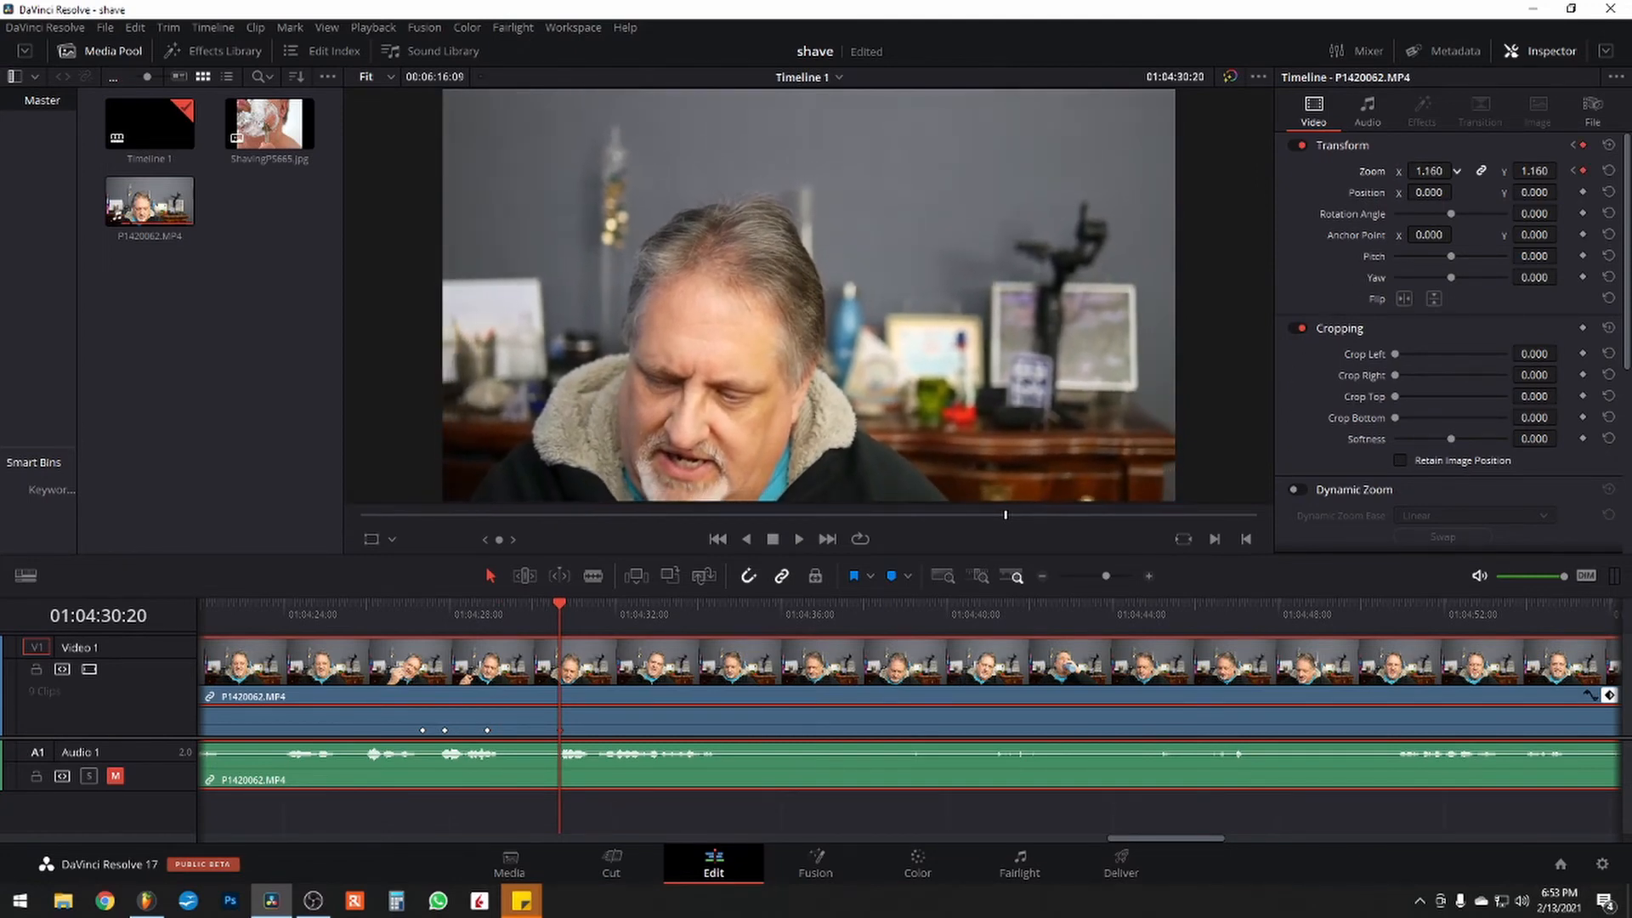
Hold Zoom at 1.510 a moment longer, then keyframe it back to 1.000 after the razor.
left_click(1431, 170)
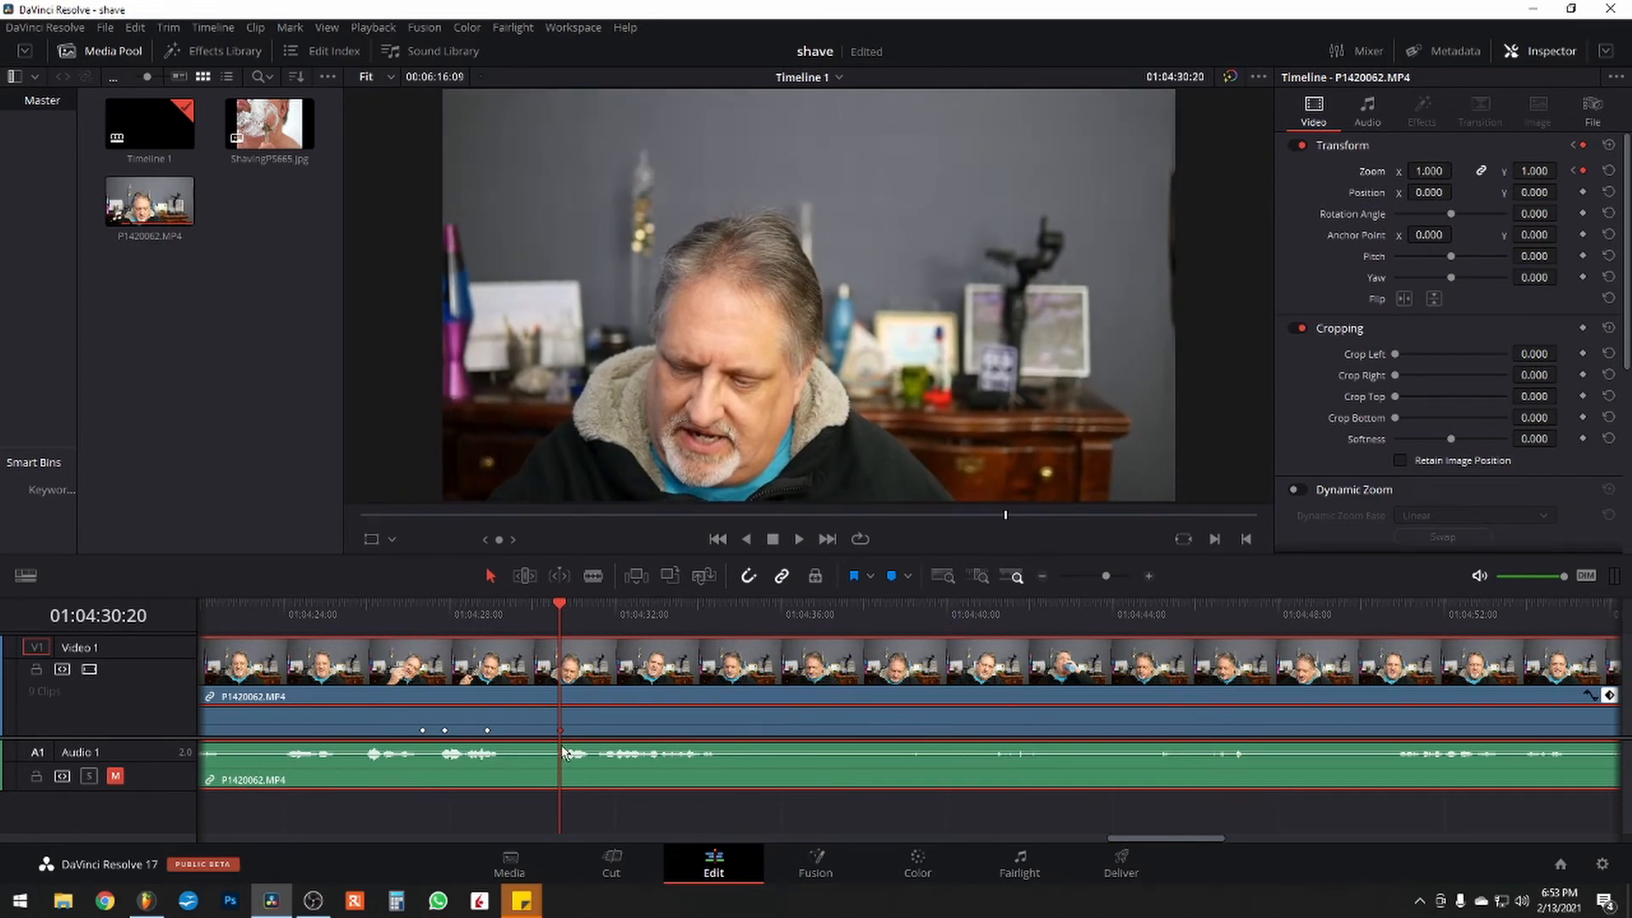
left_click(372, 609)
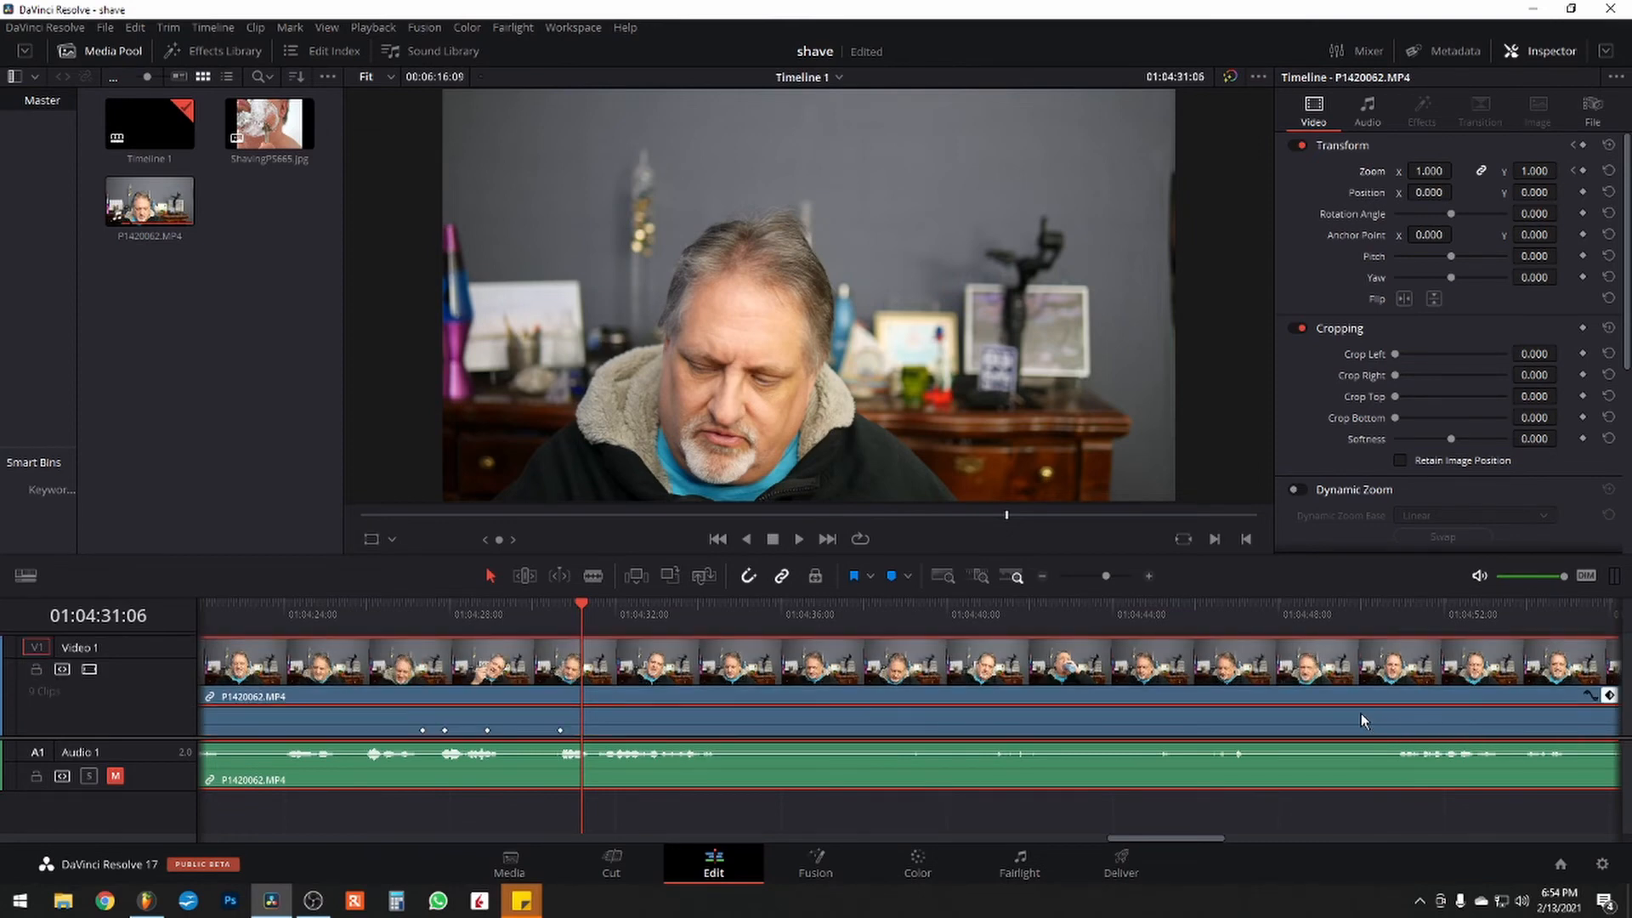
mouse_move(429, 724)
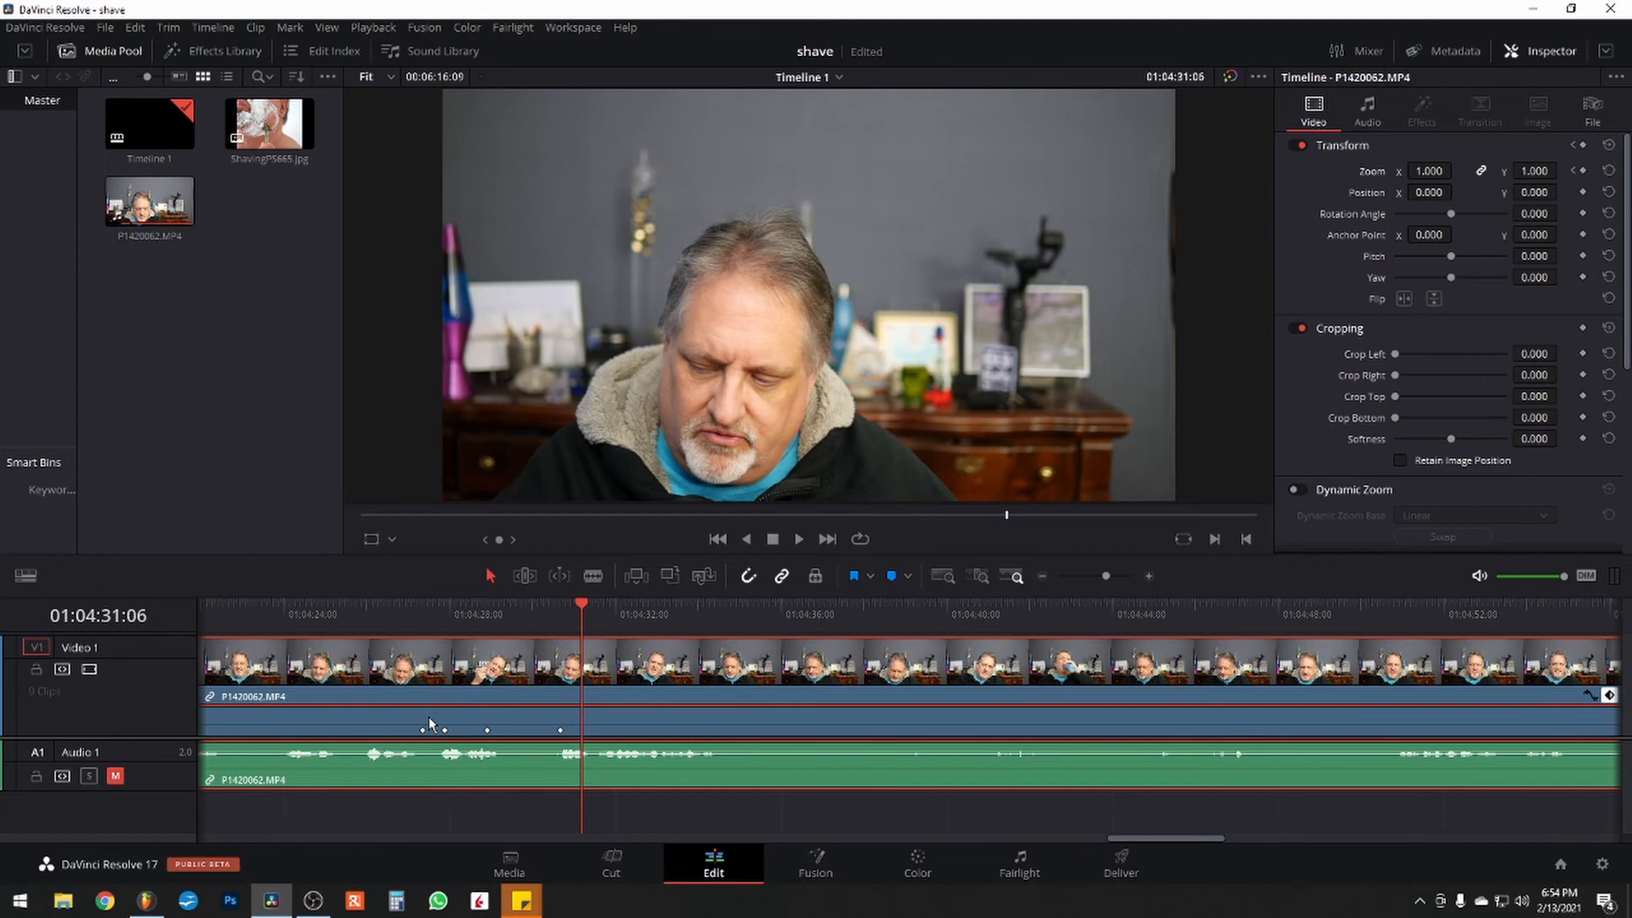
mouse_move(551, 766)
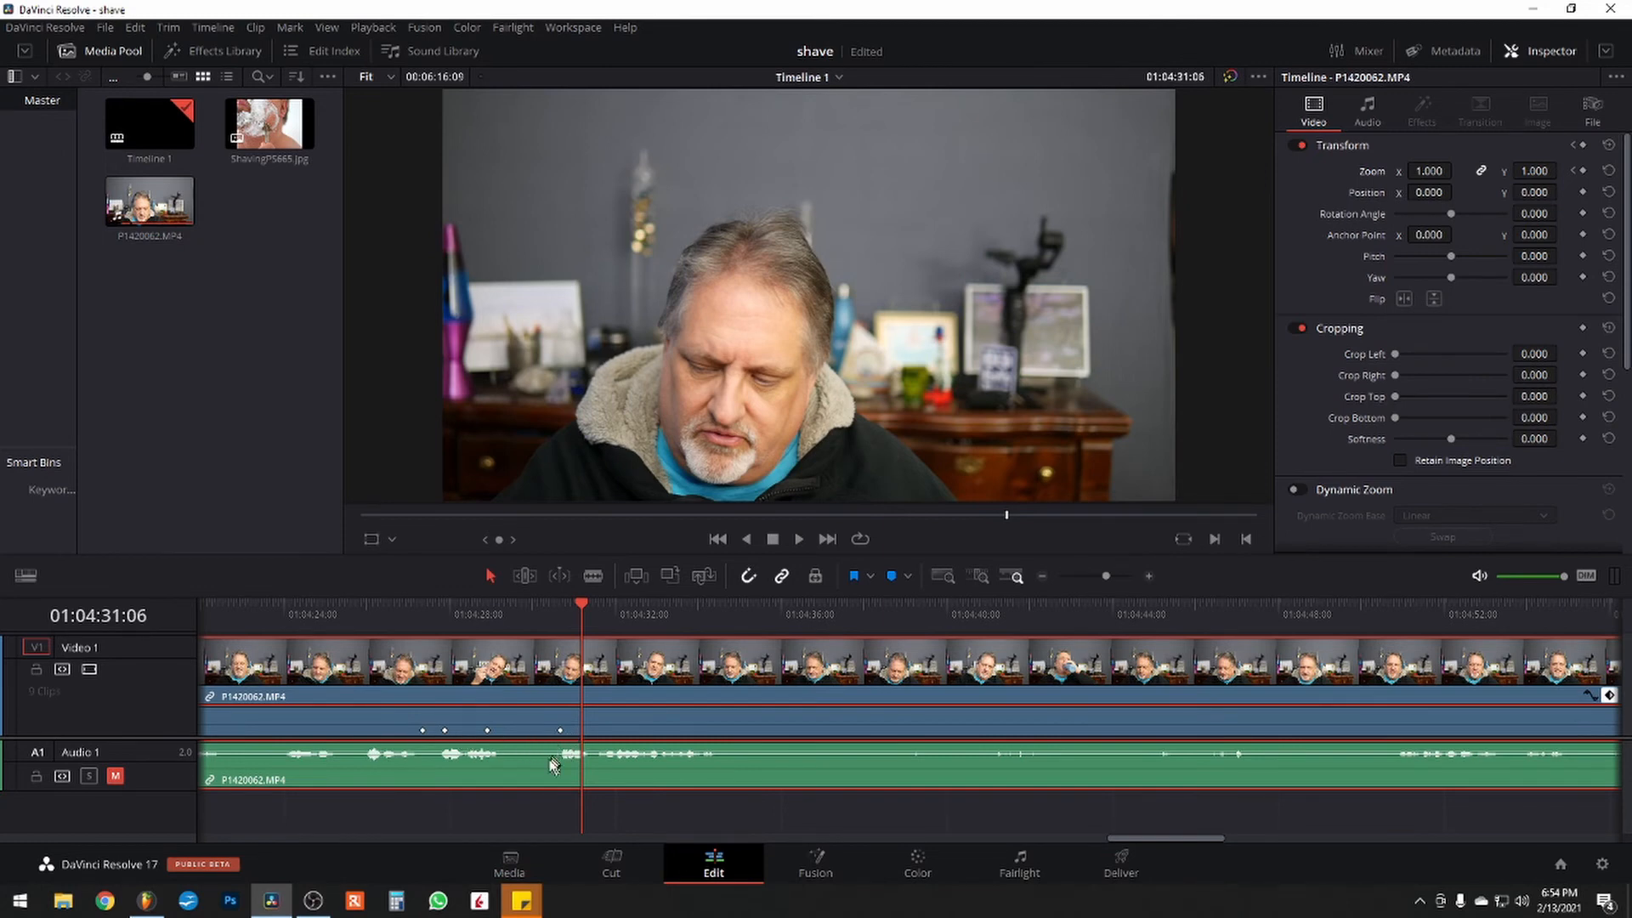
mouse_move(532, 790)
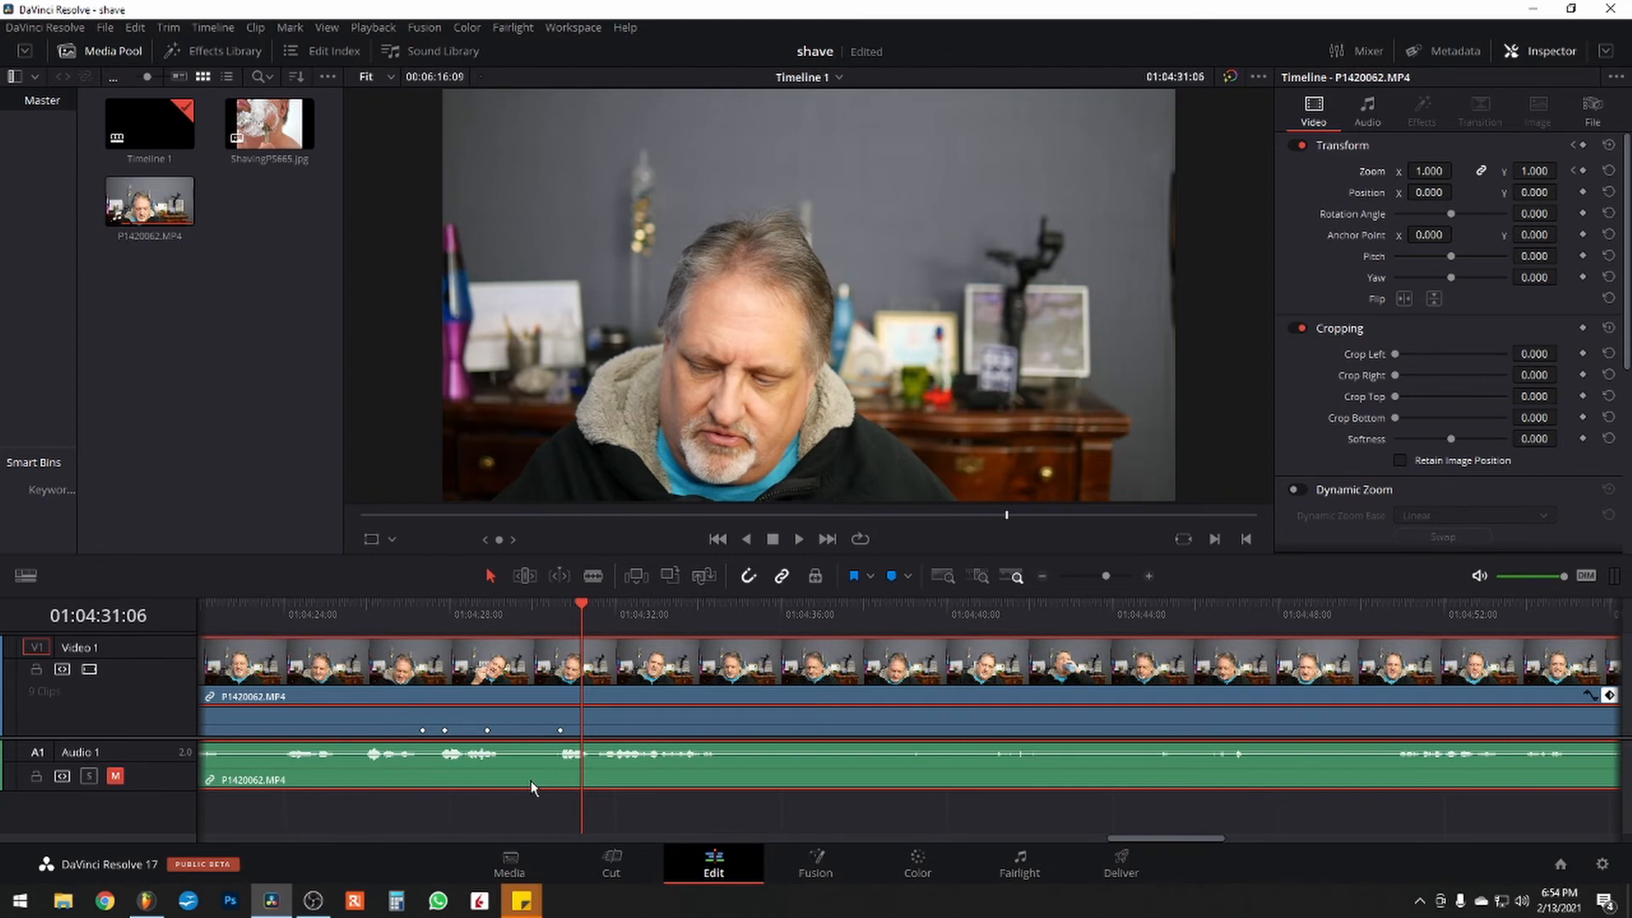
mouse_move(532, 784)
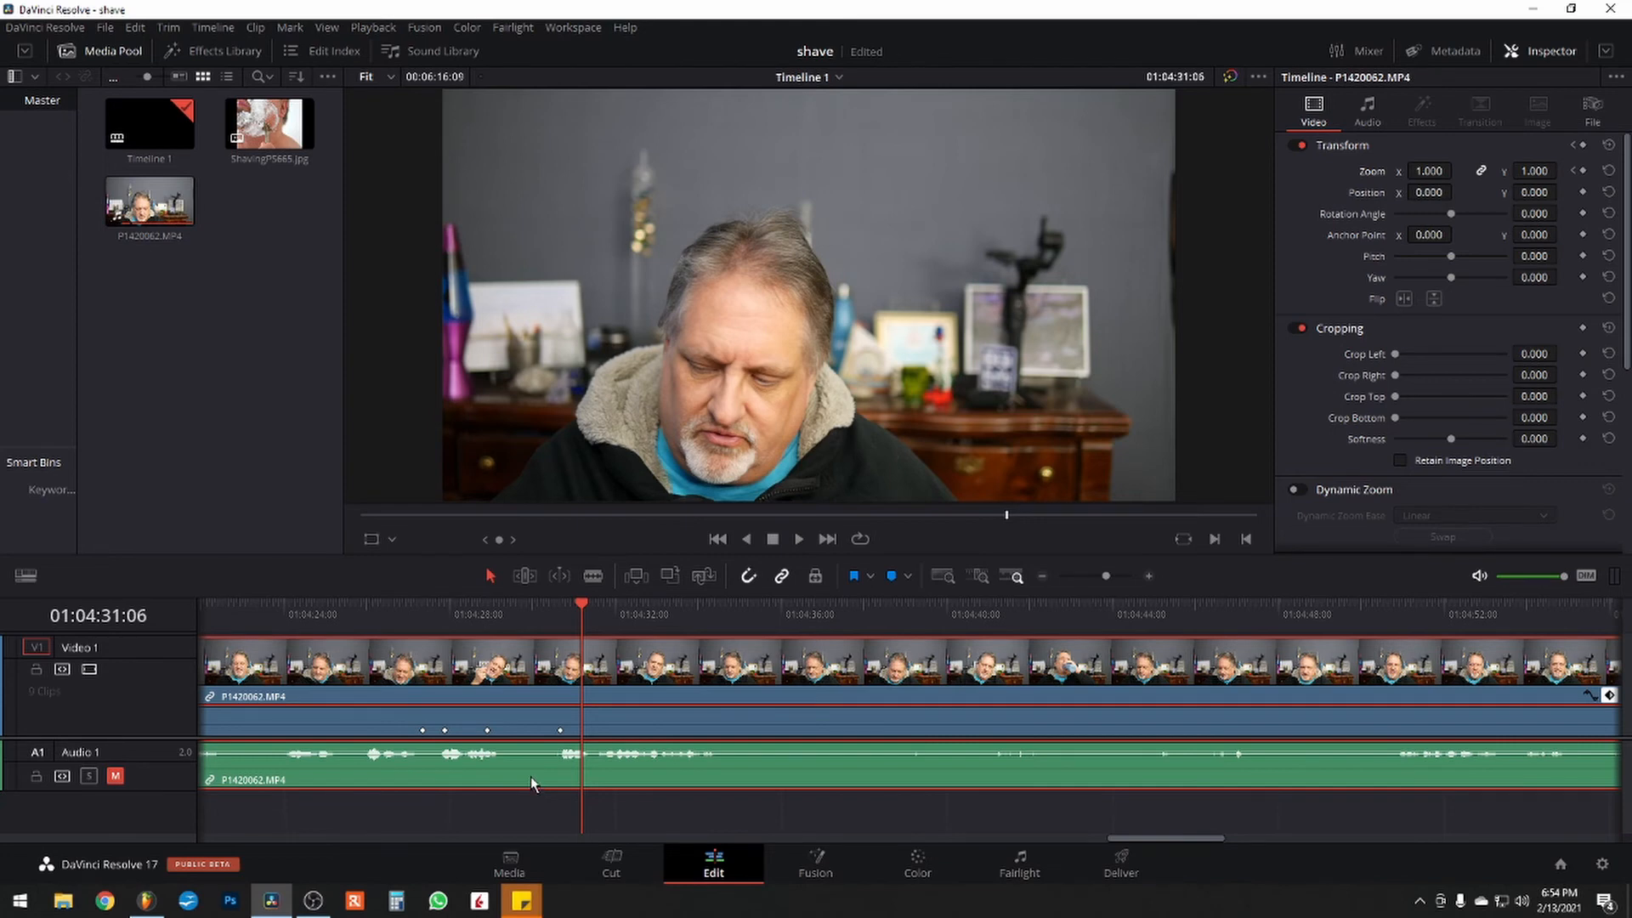
mouse_move(1371, 549)
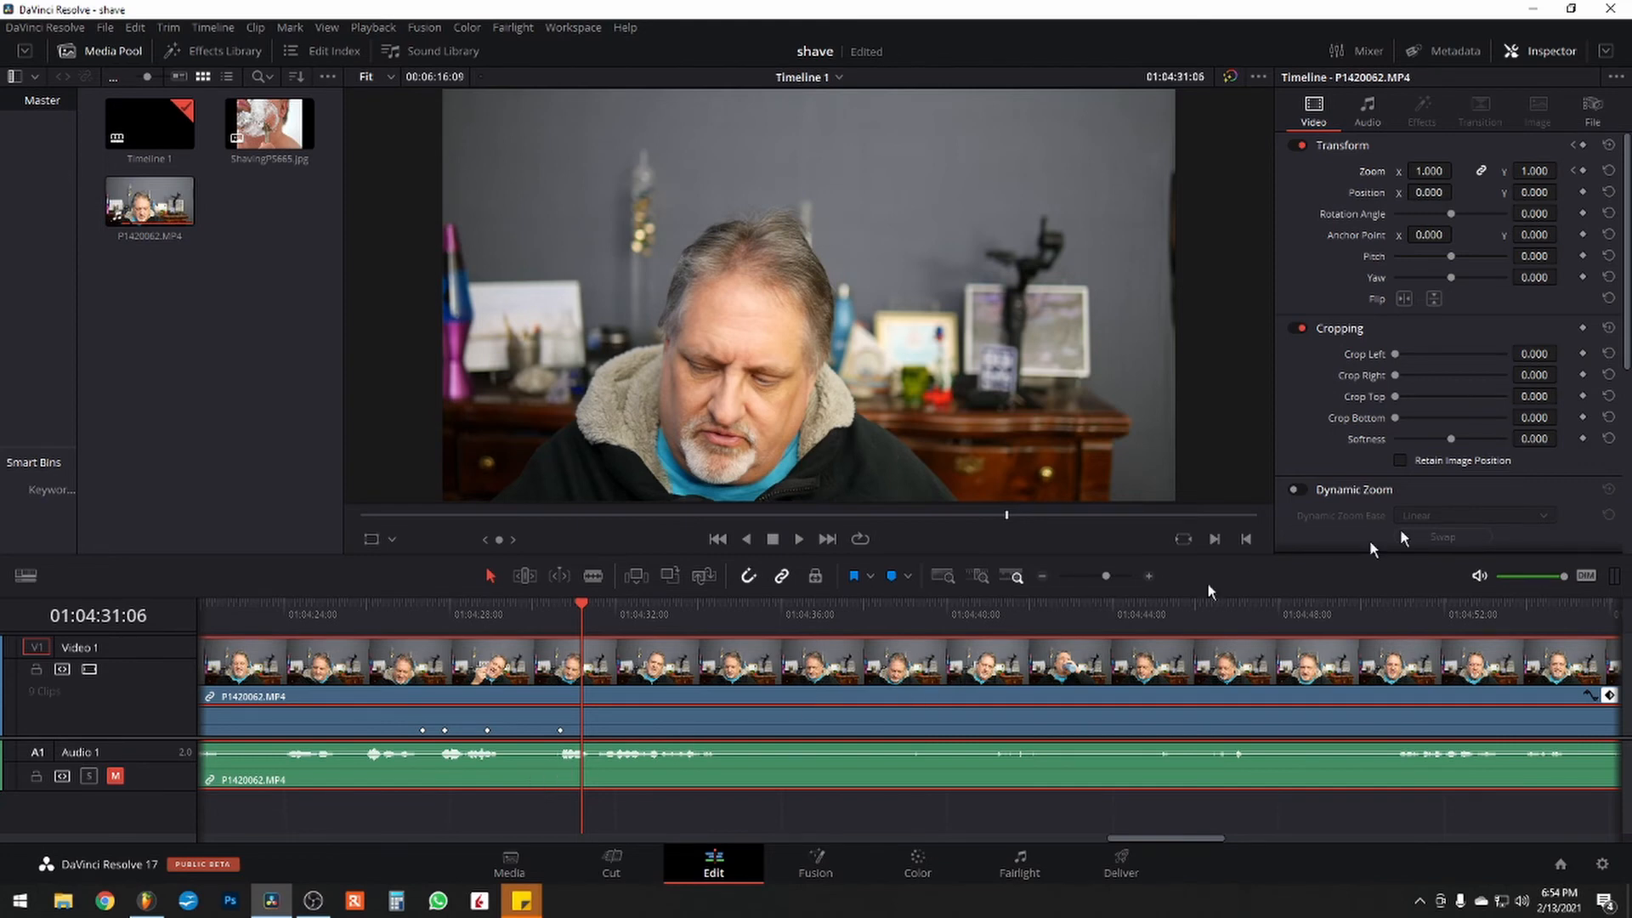
mouse_move(1496, 155)
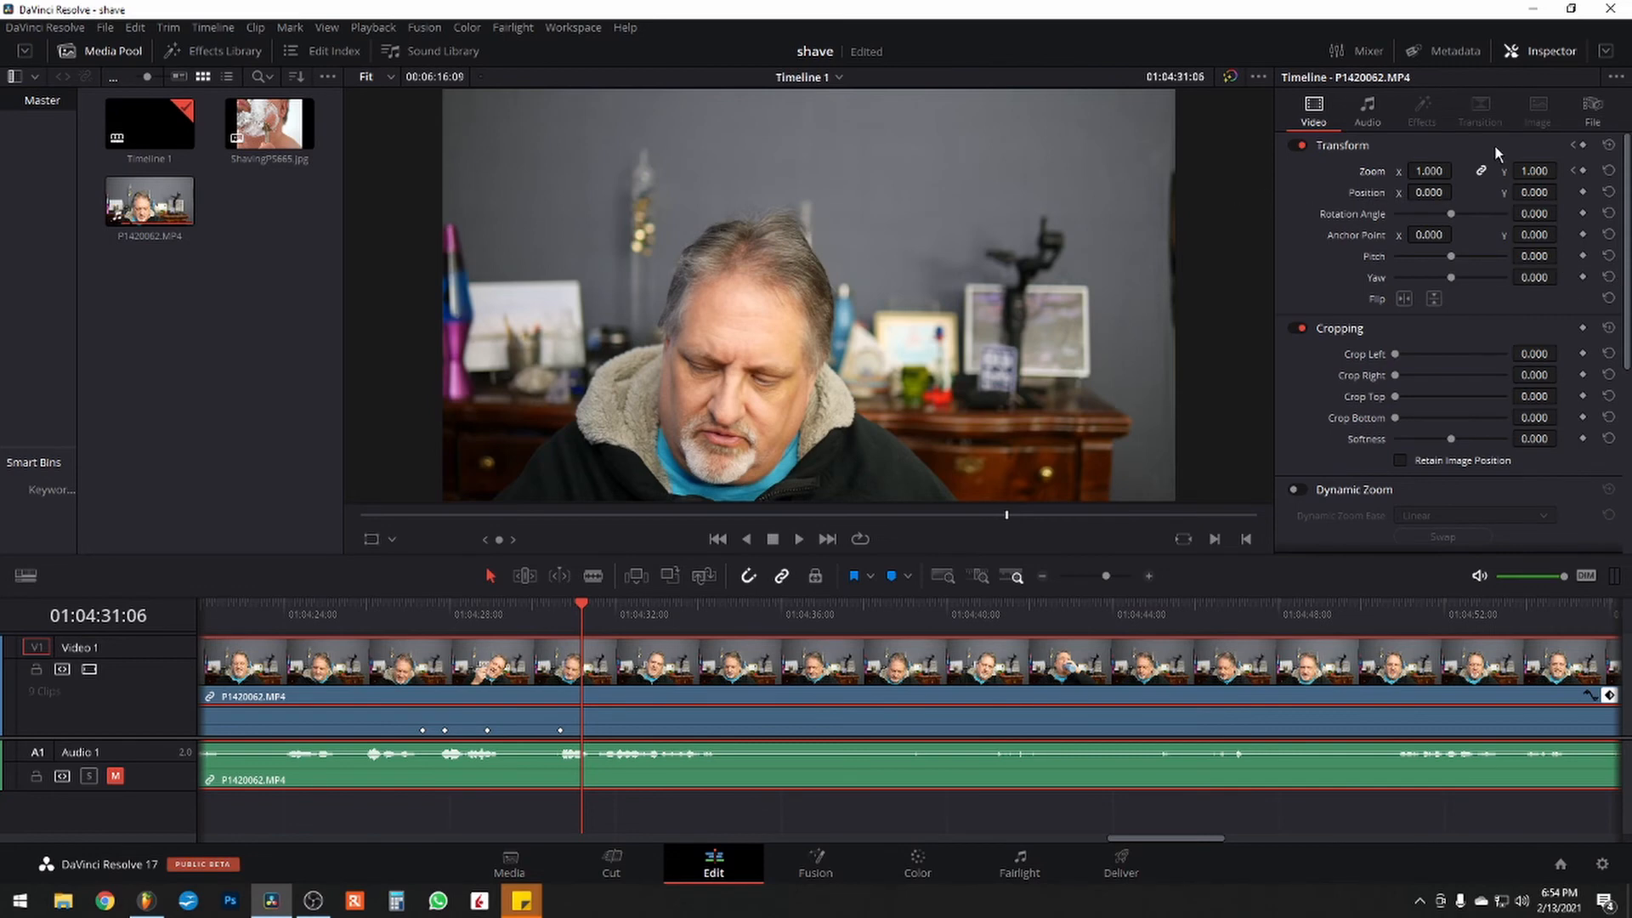
mouse_move(1579, 327)
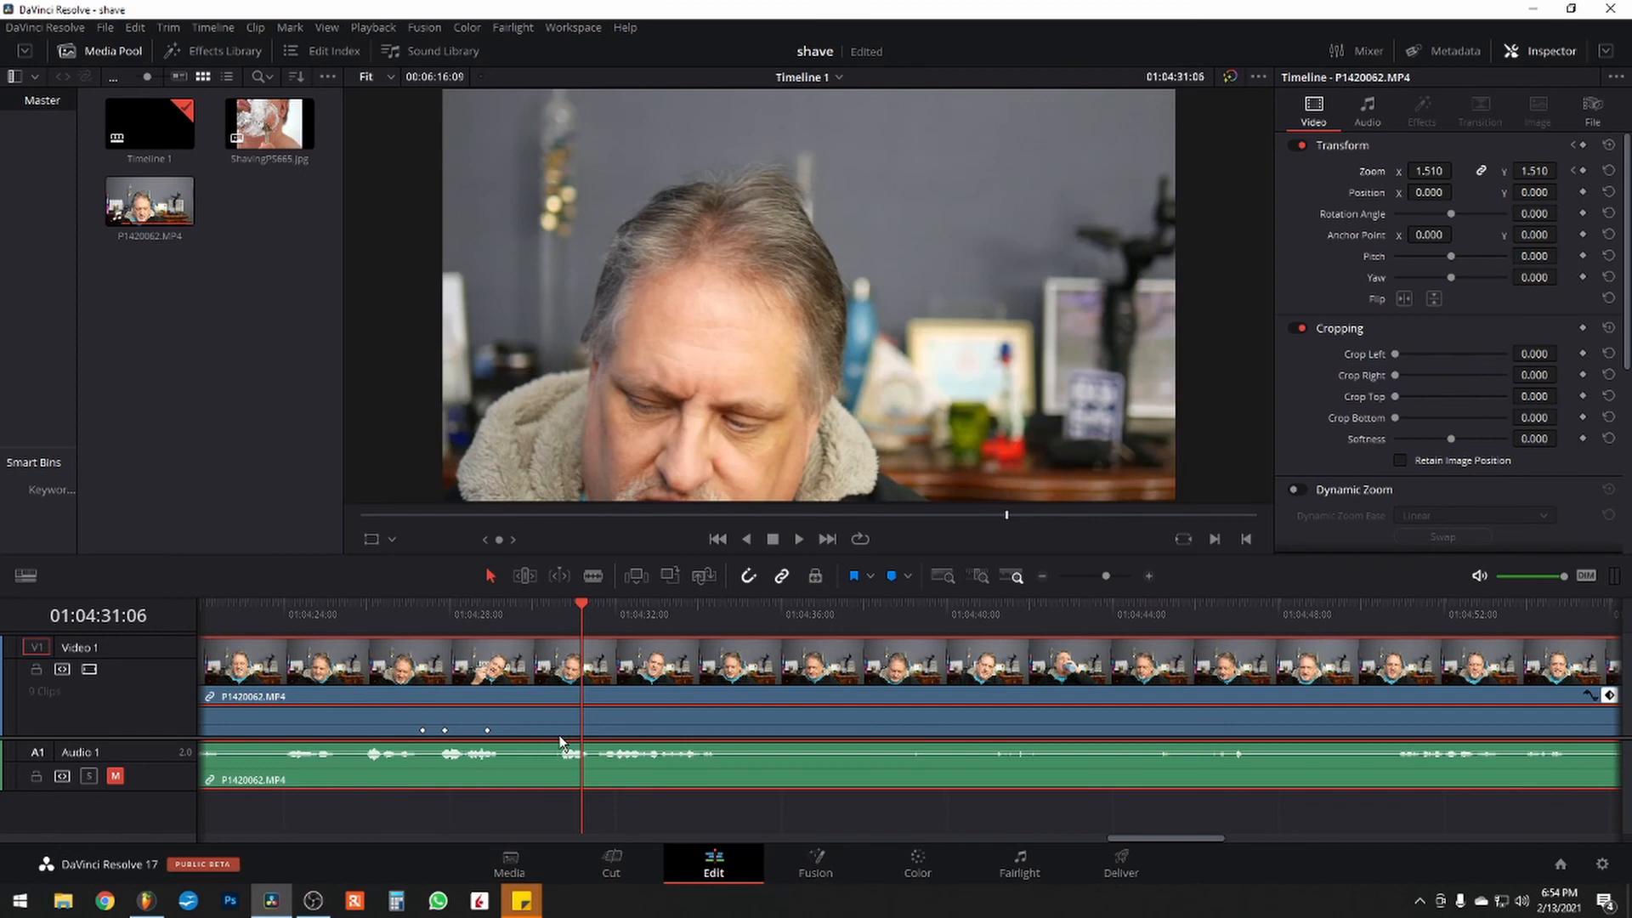
mouse_move(1343, 192)
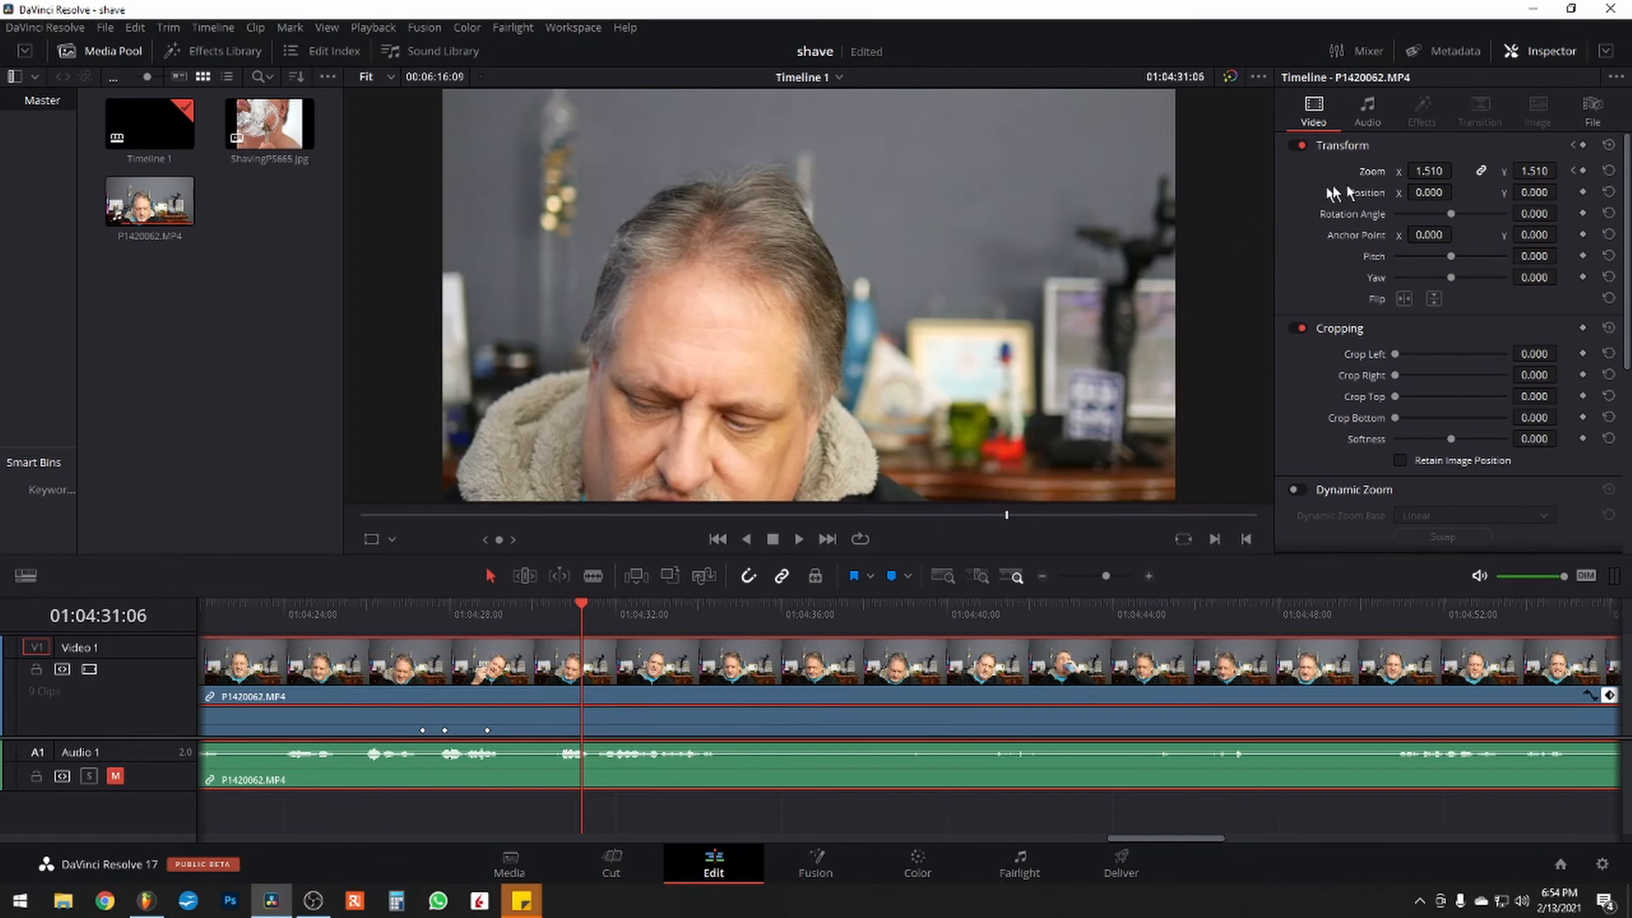